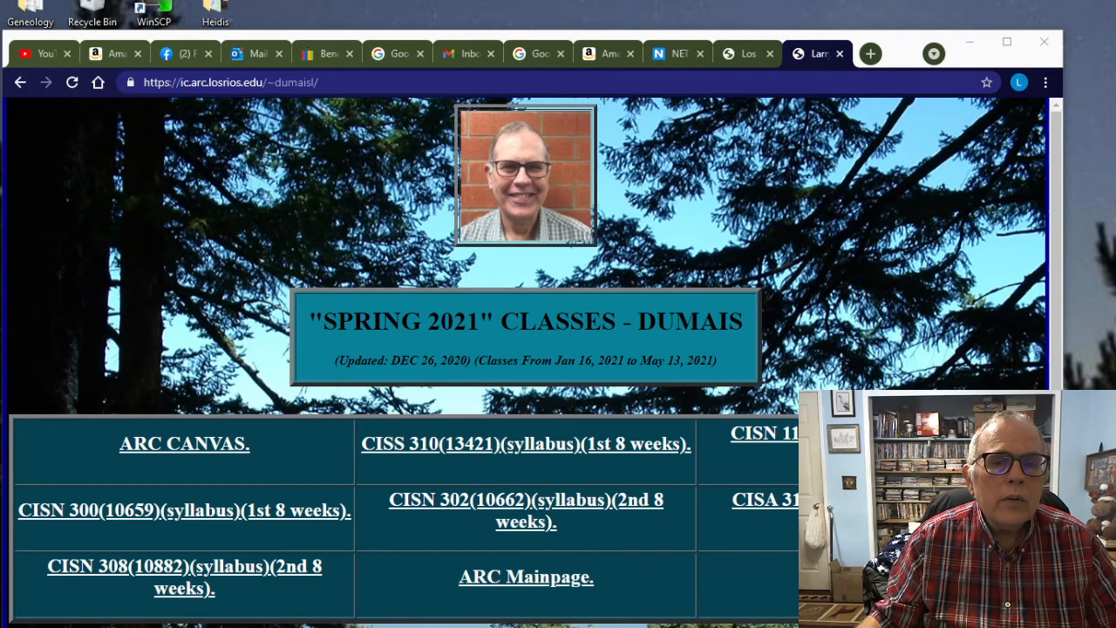
- Reach the CISN 308 Canvas course home page via the ARC portal and Canvas dashboard
left_click(746, 52)
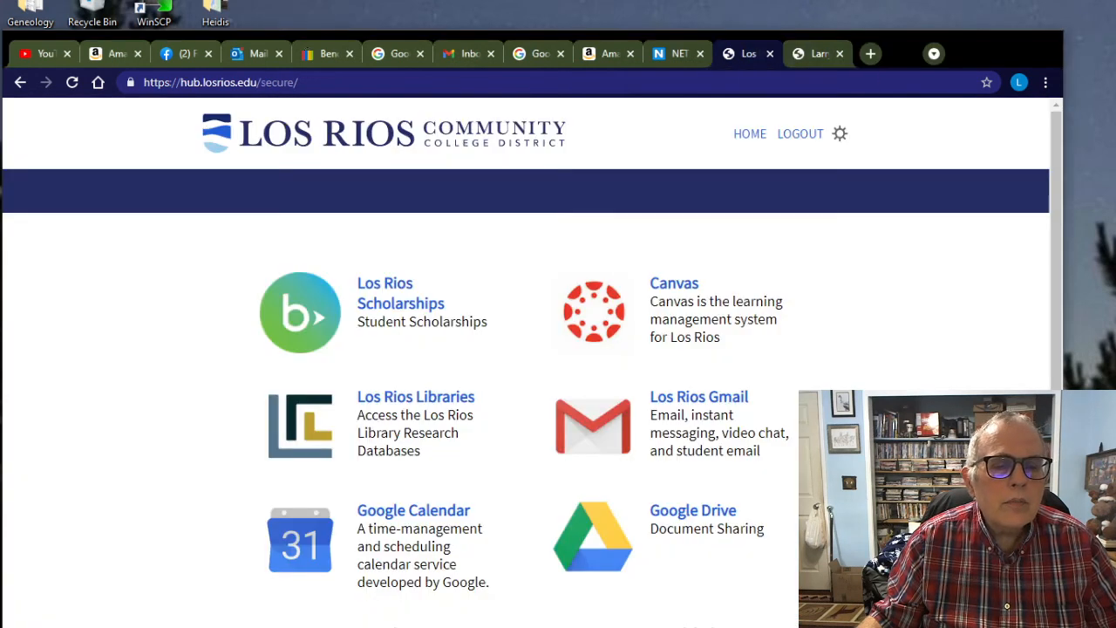
left_click(798, 132)
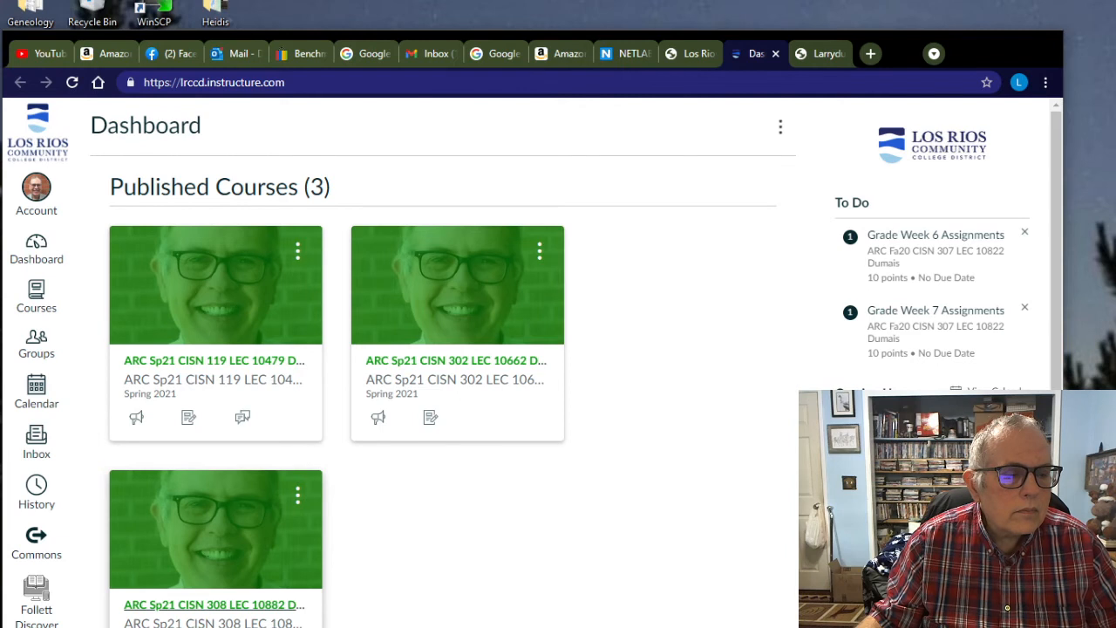
left_click(213, 603)
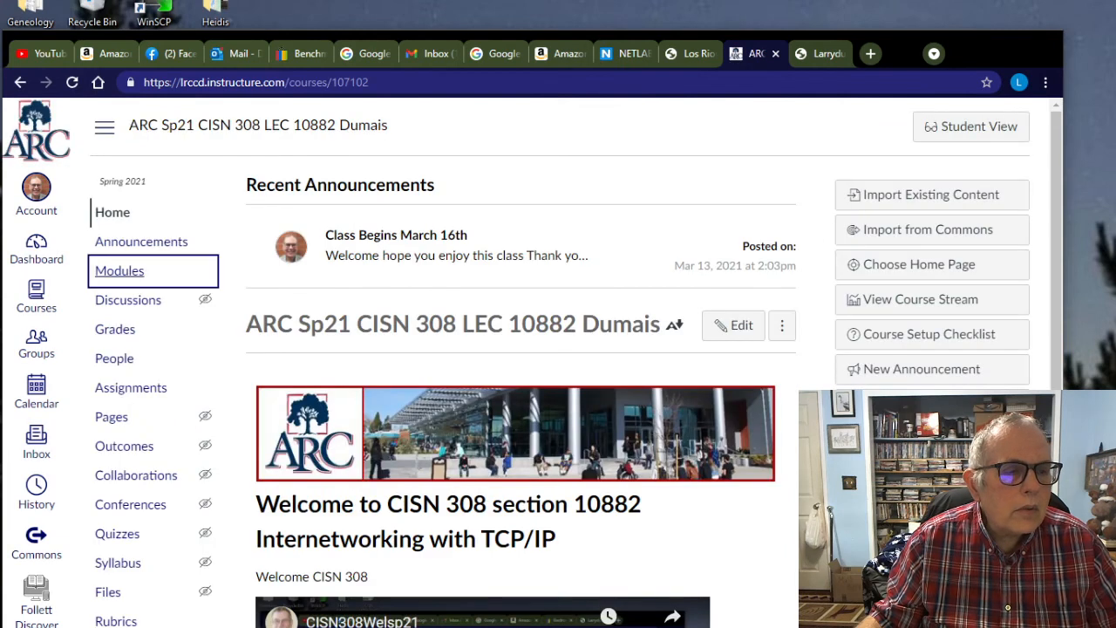
- Show the Modules page listing the Week 2 lab, Quiz 2, TCP/IP and IPv4 items
left_click(118, 270)
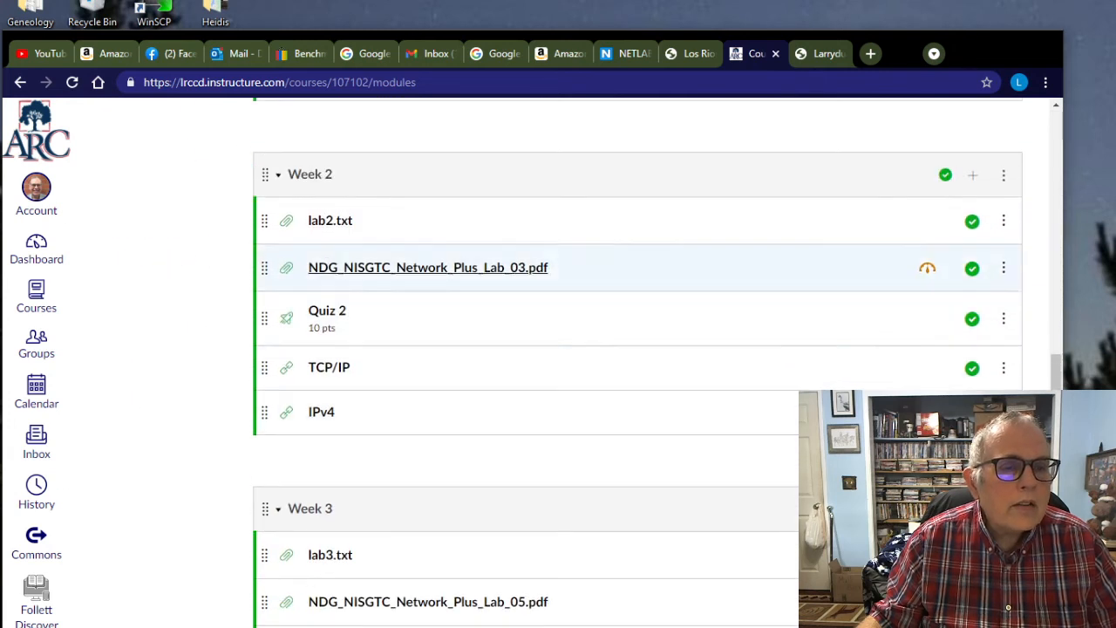
left_click(329, 220)
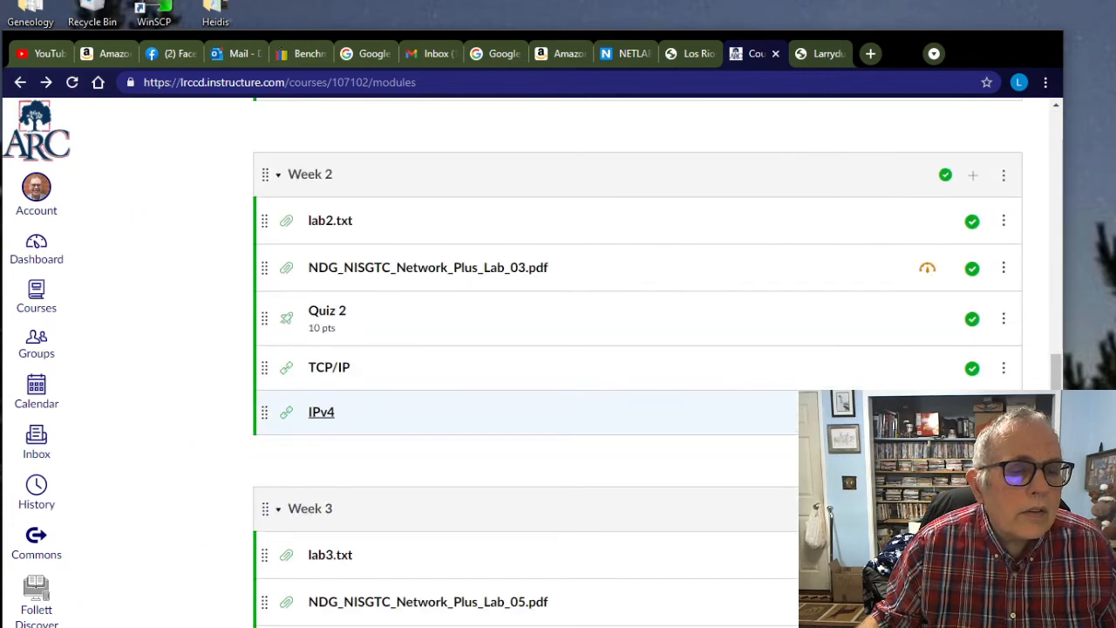
left_click(321, 411)
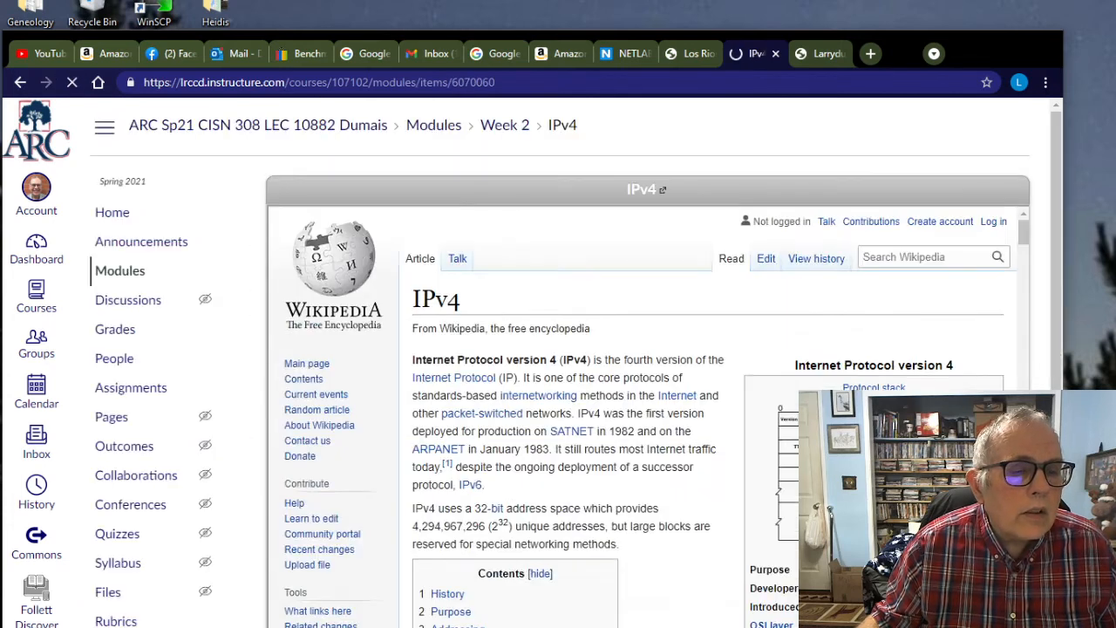
scroll("down", 3)
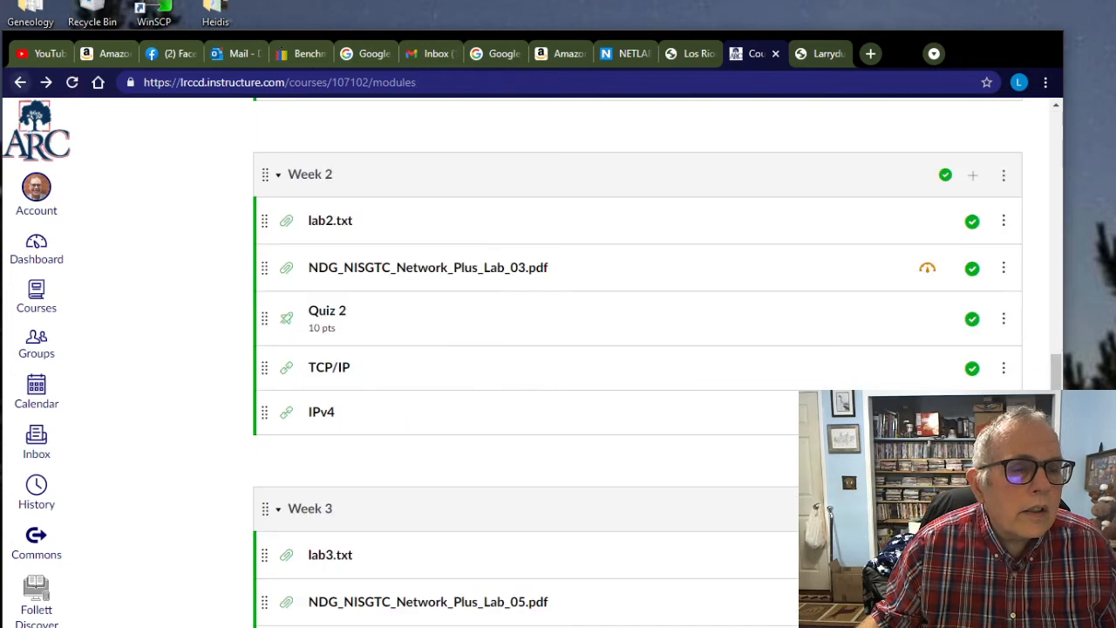
left_click(328, 366)
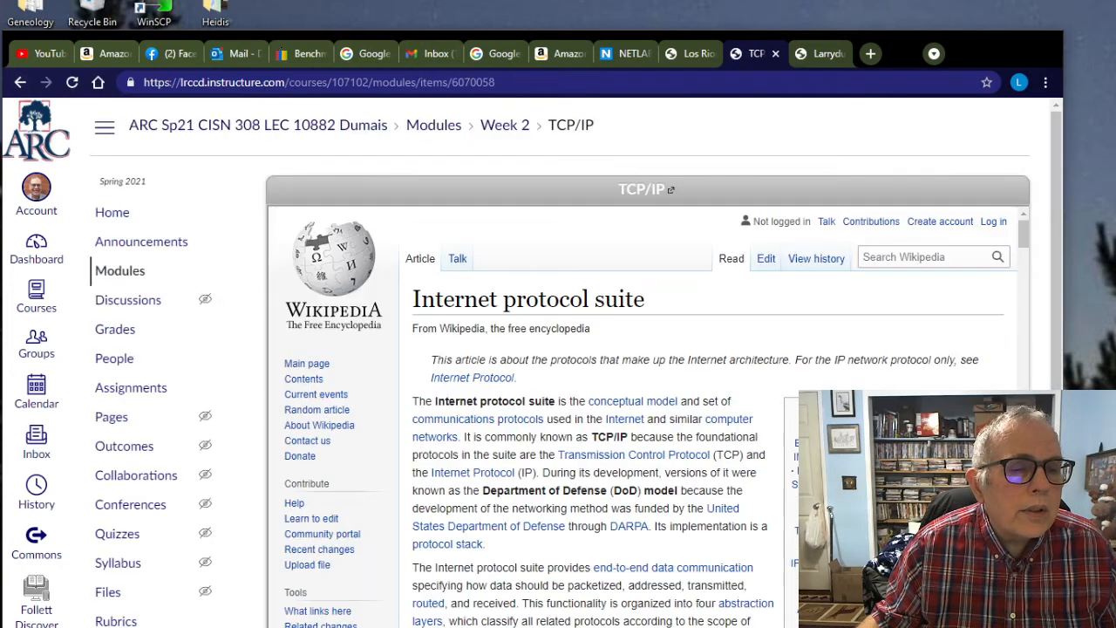
scroll("down", 3)
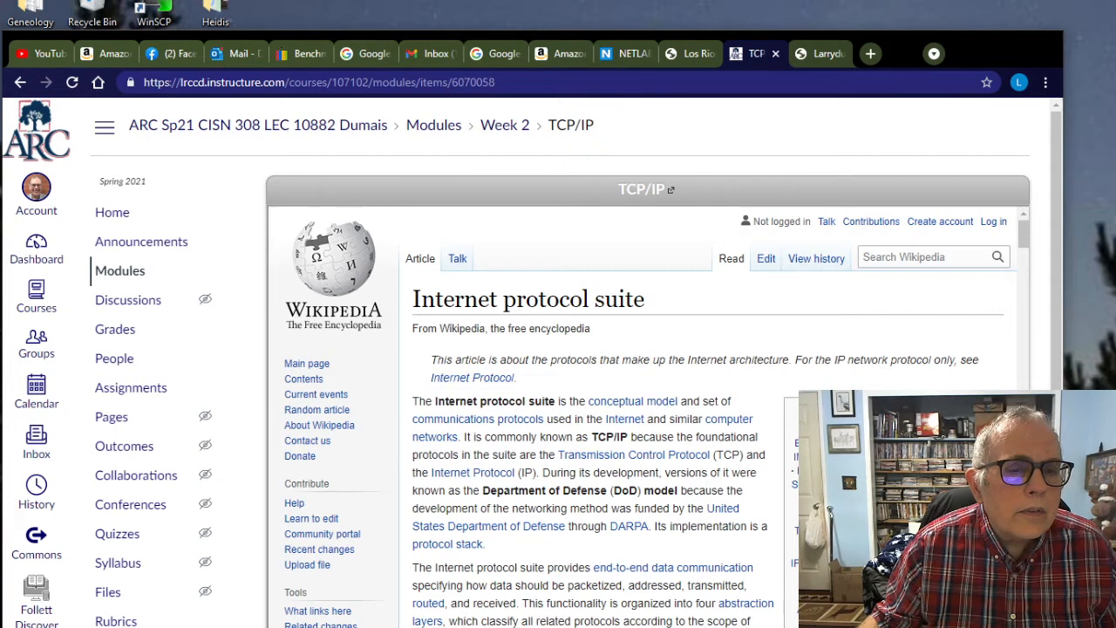
left_click(73, 82)
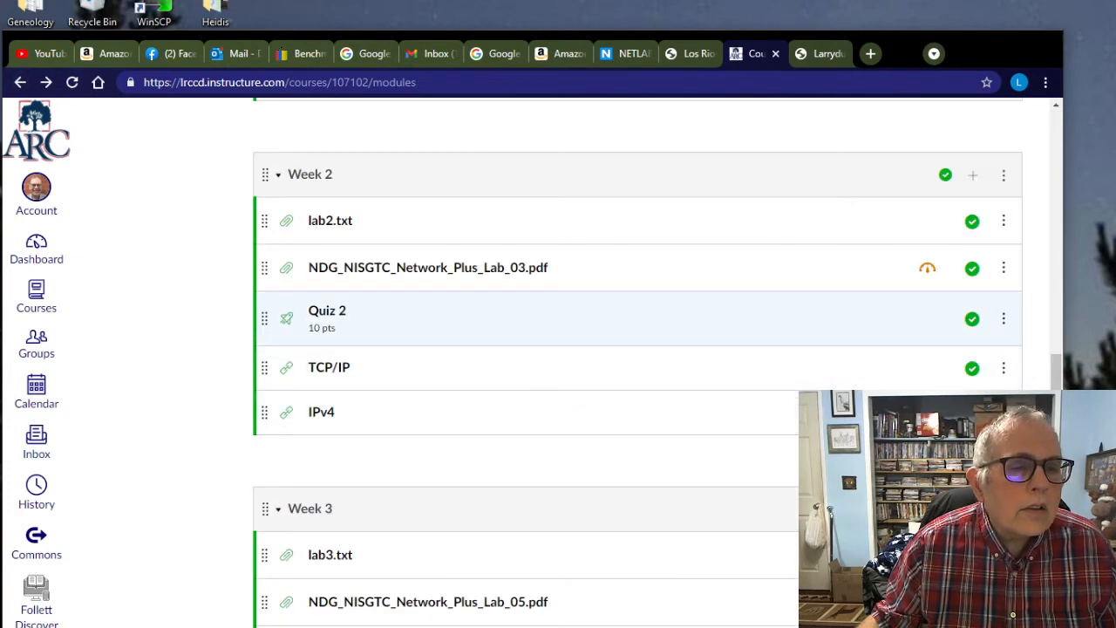
left_click(328, 311)
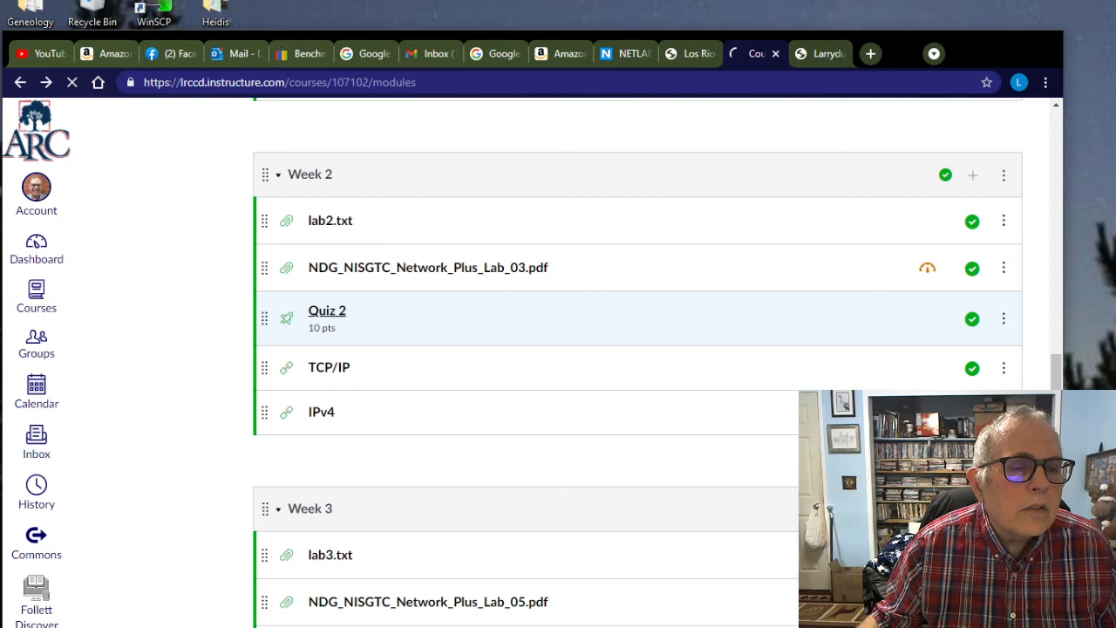
left_click(328, 310)
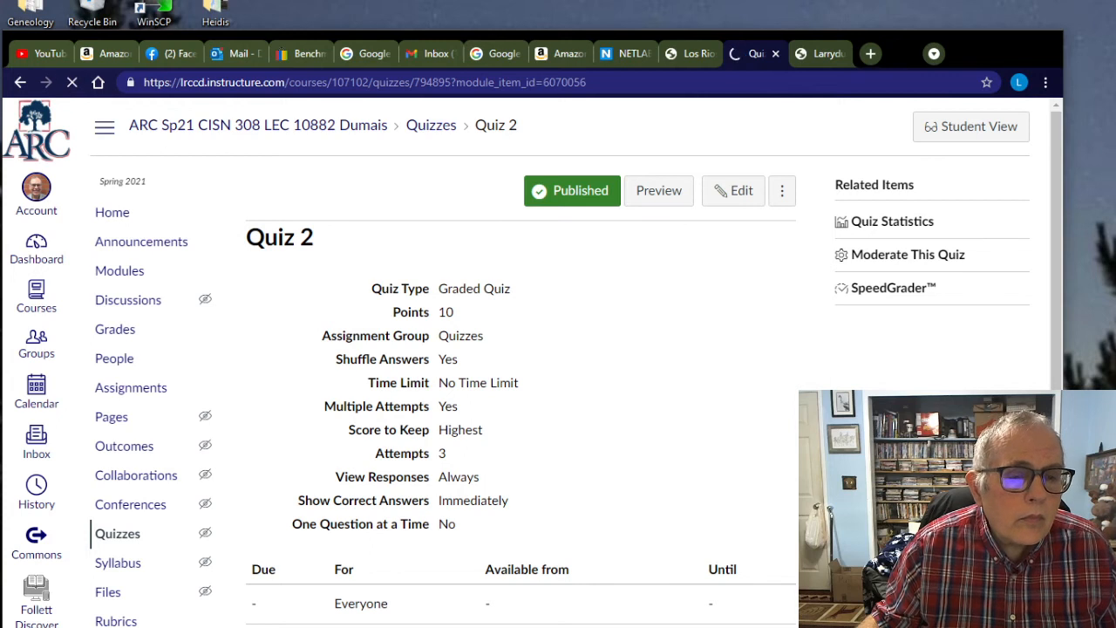
left_click(659, 190)
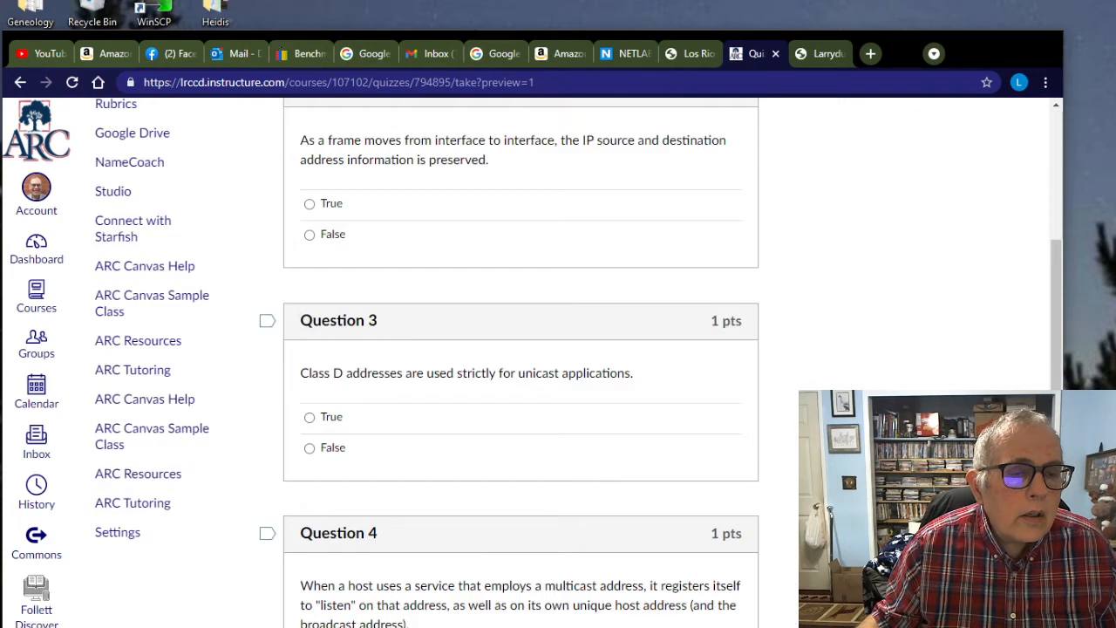
scroll("down", 3)
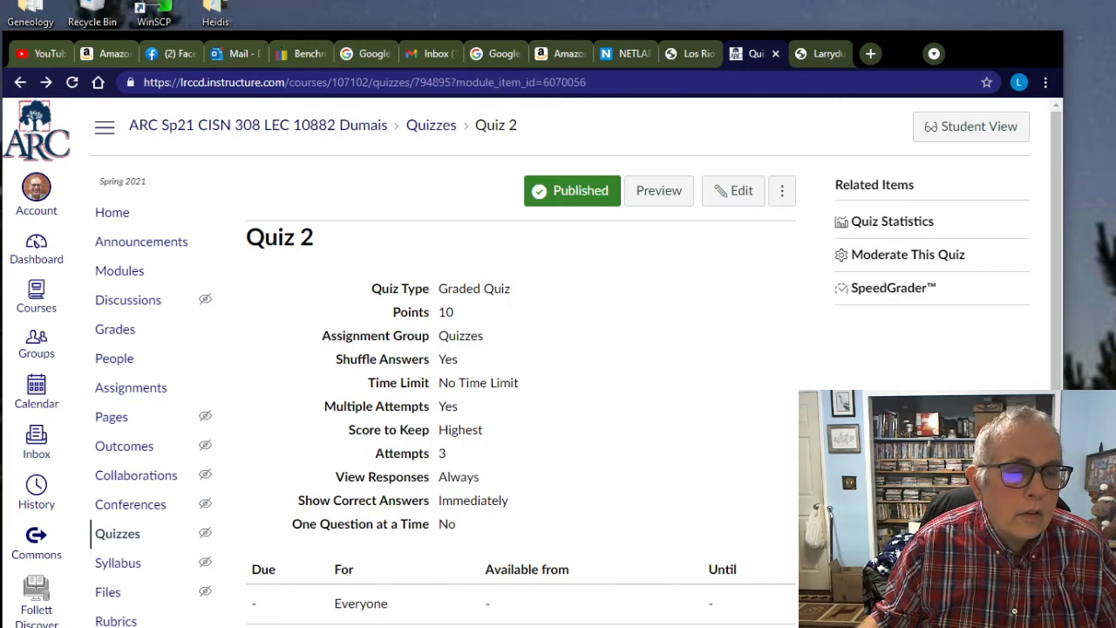
left_click(73, 82)
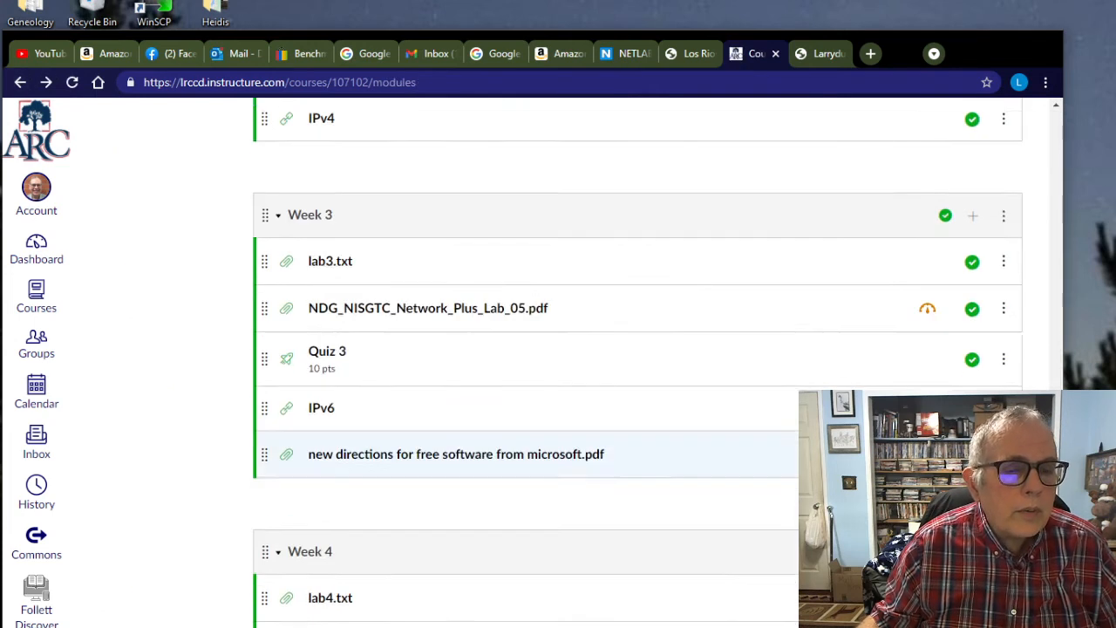
scroll("down", 3)
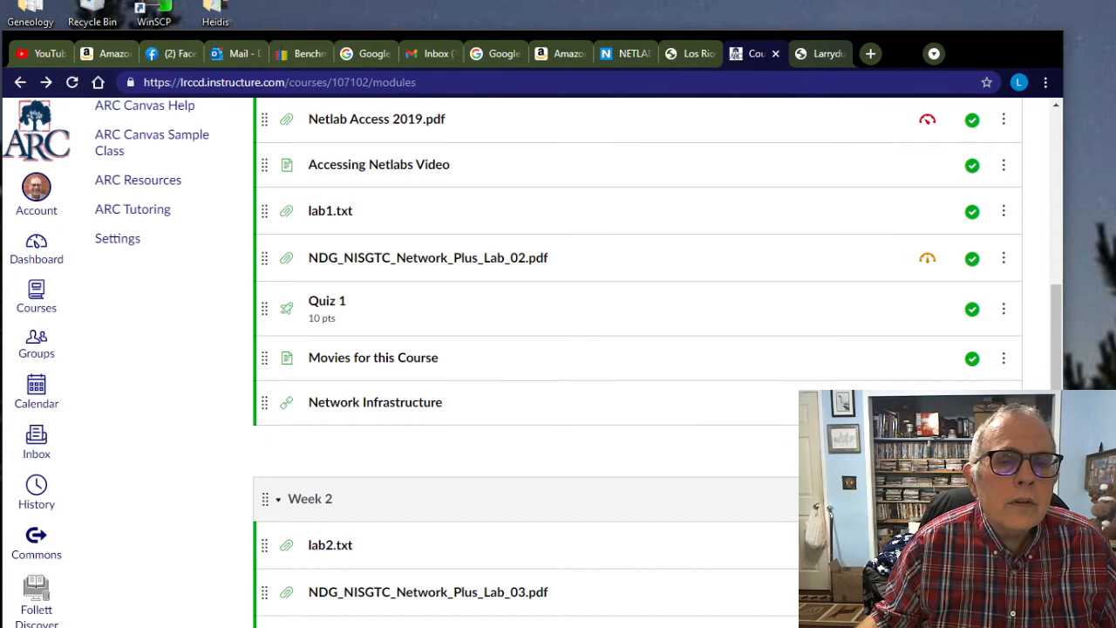
left_click(817, 53)
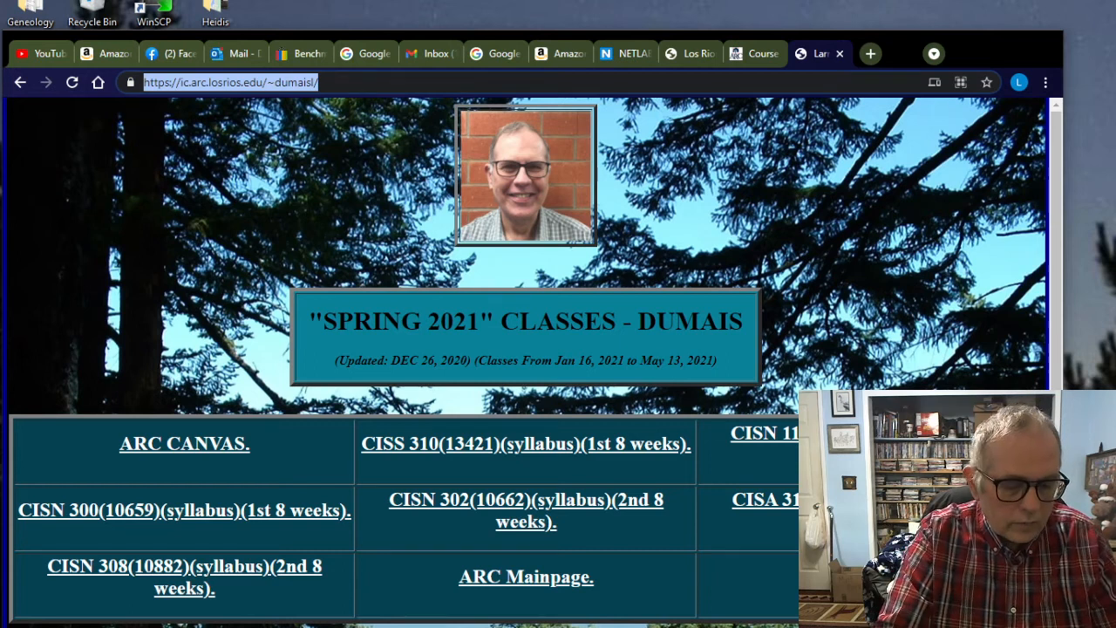
type("TCP/")
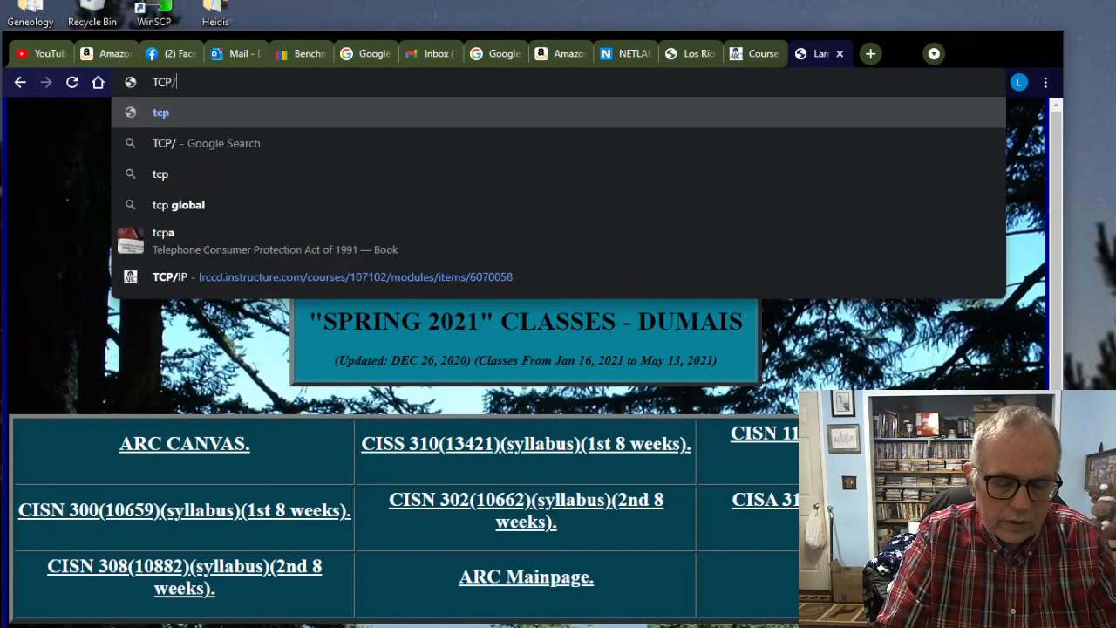
type("IP")
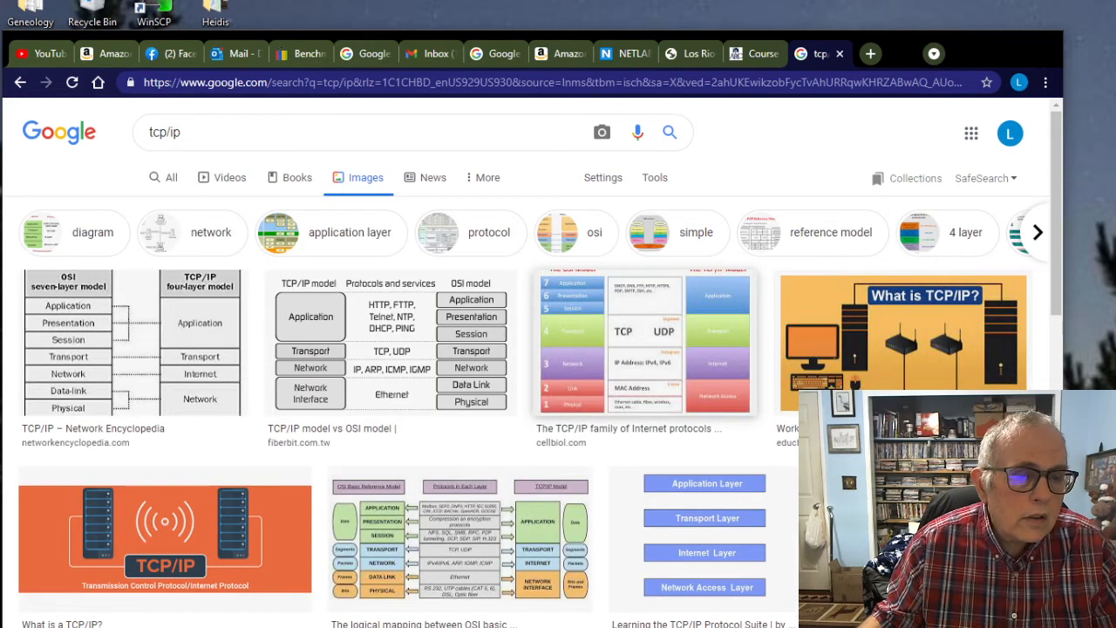
scroll("down", 3)
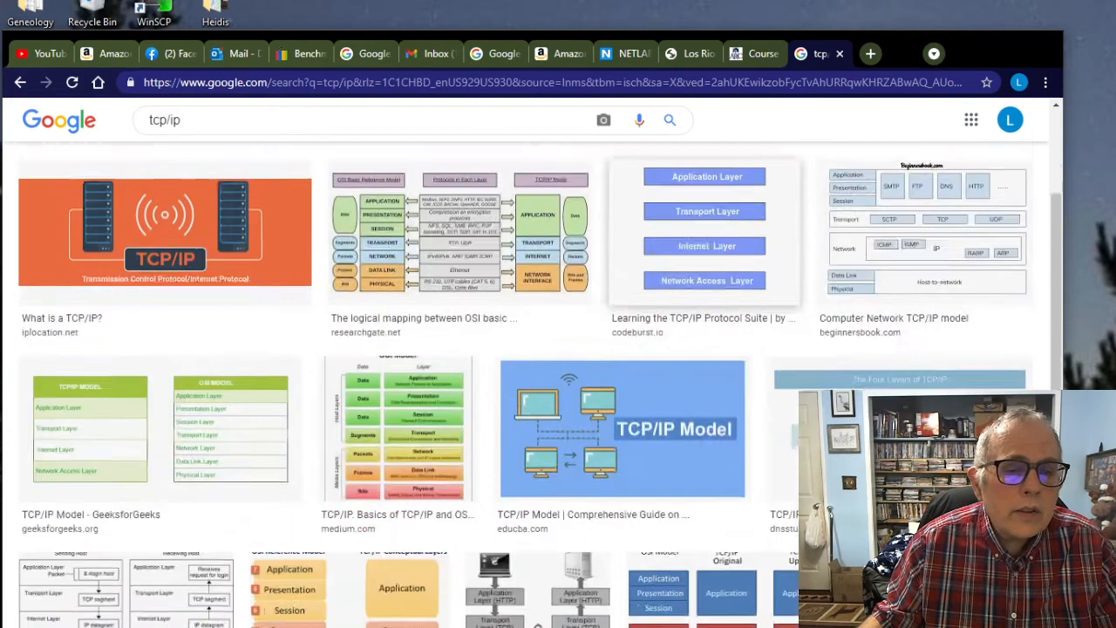
scroll("down", 3)
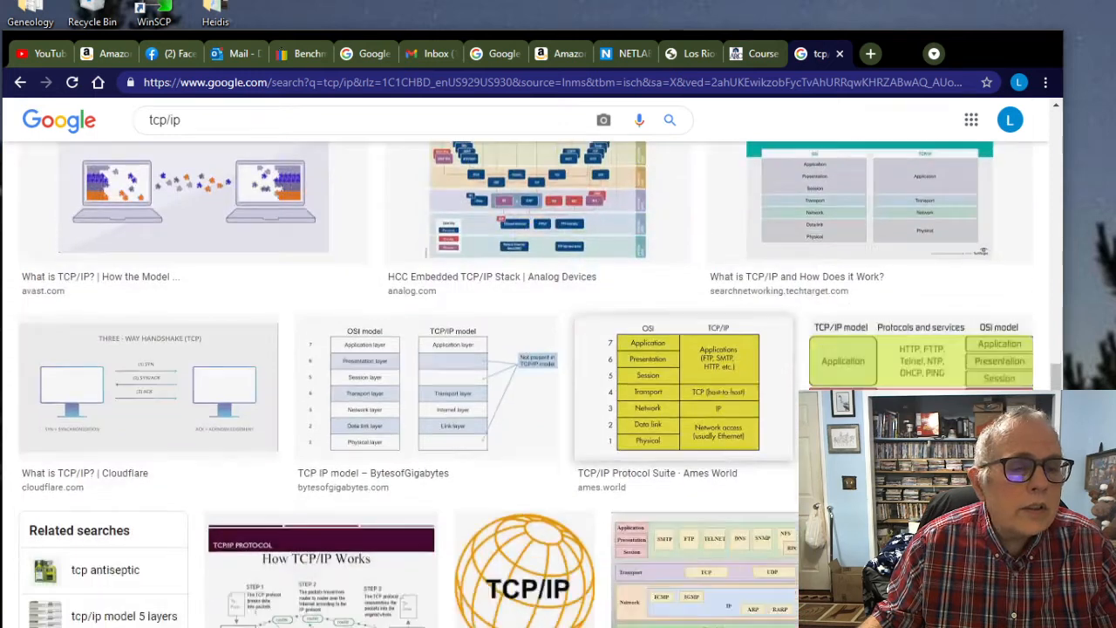
scroll("down", 3)
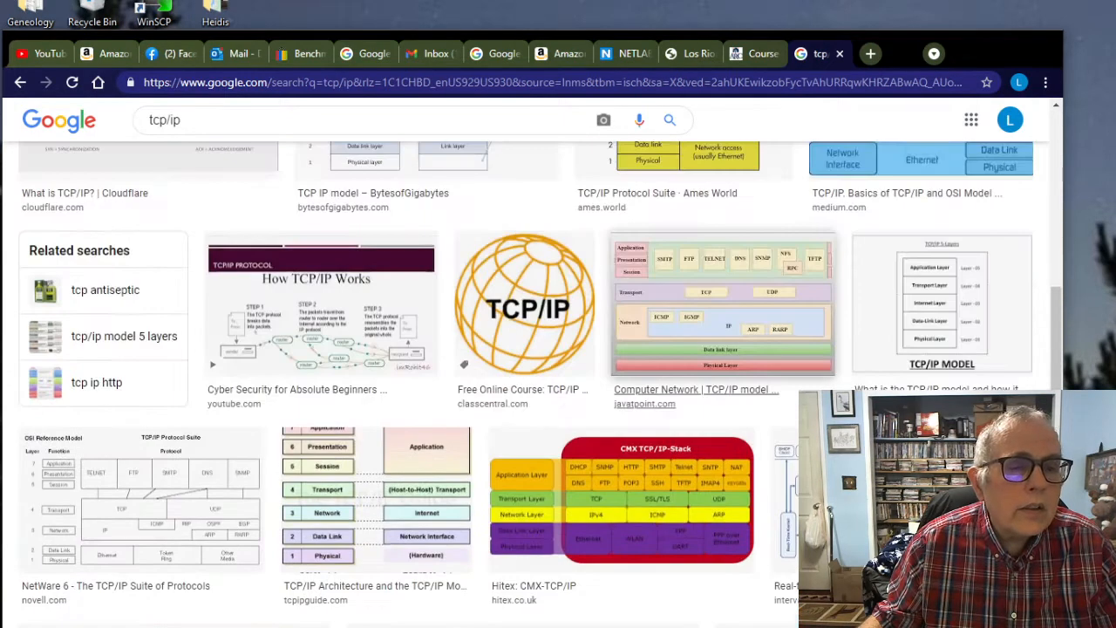
scroll("down", 3)
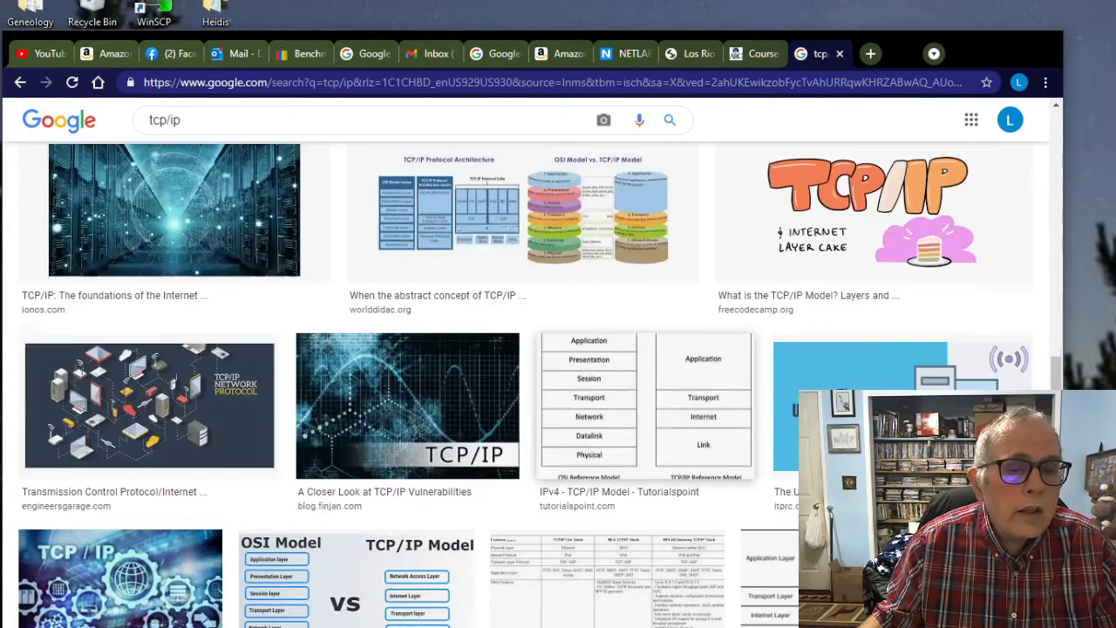
scroll("down", 3)
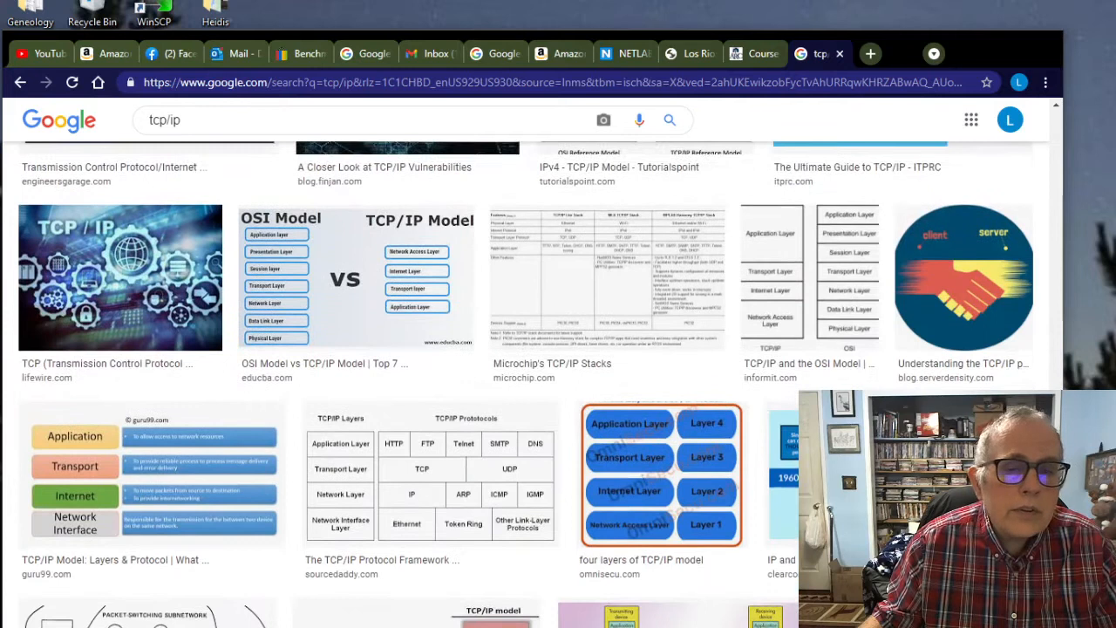
scroll("down", 3)
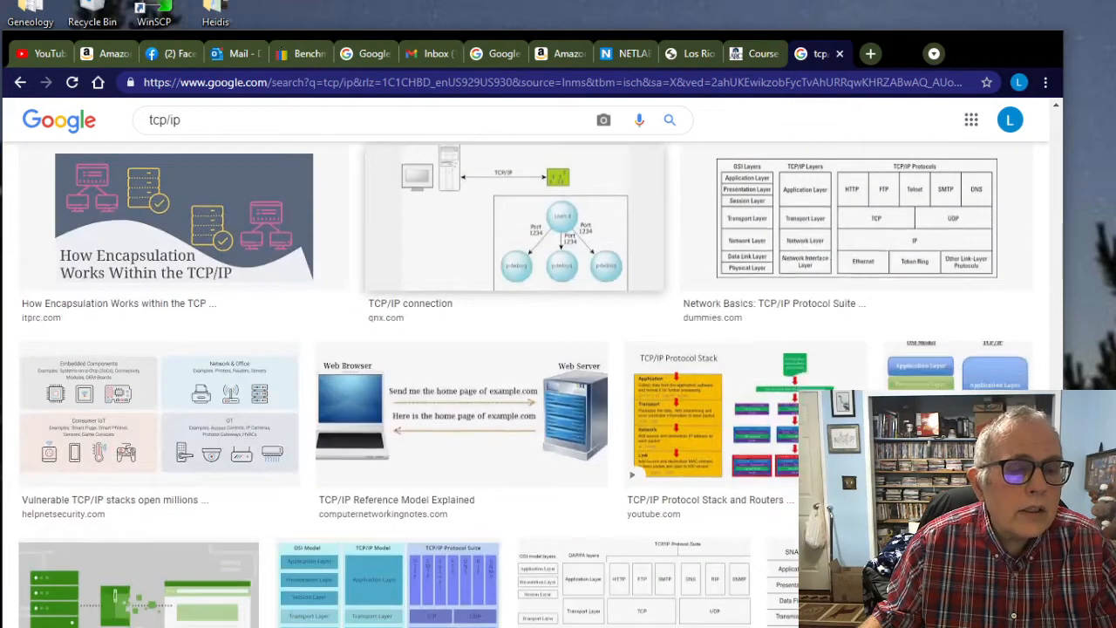
scroll("down", 3)
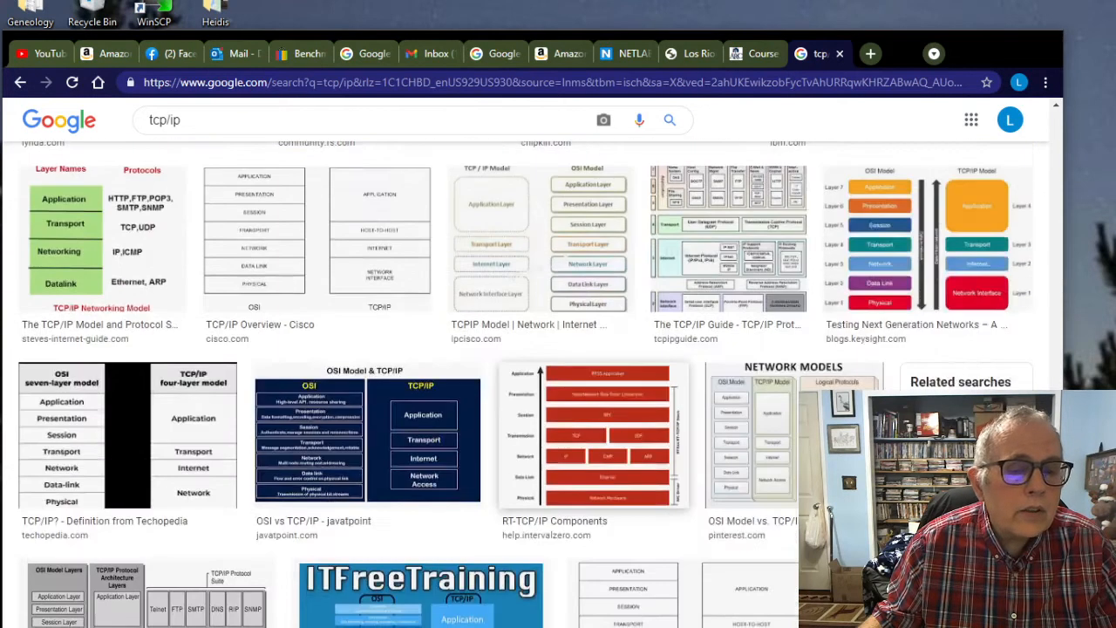
scroll("down", 3)
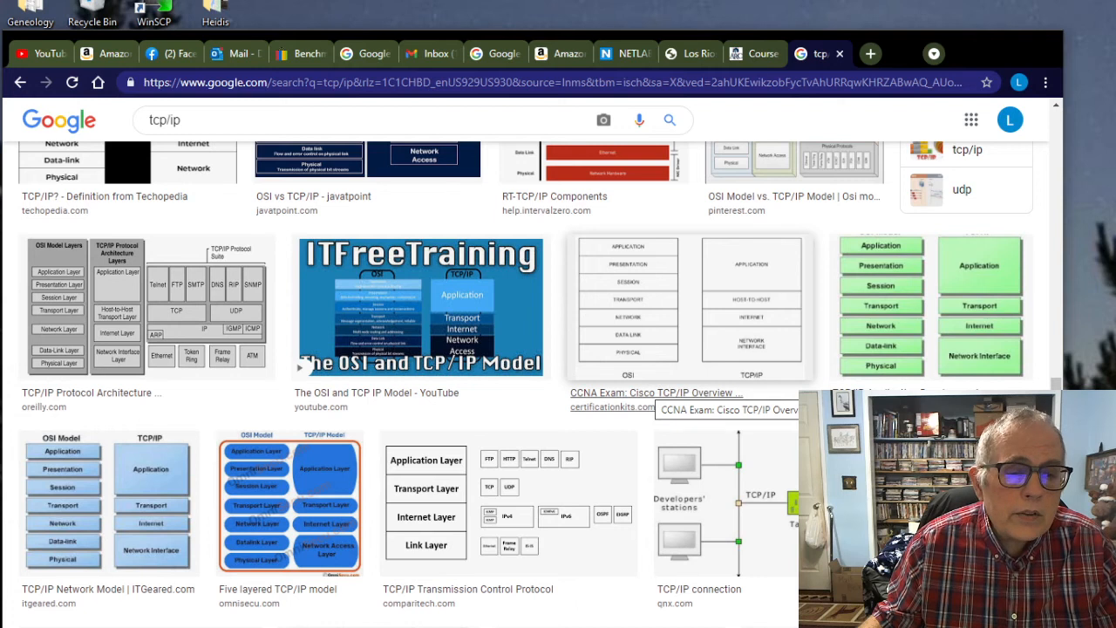
scroll("down", 3)
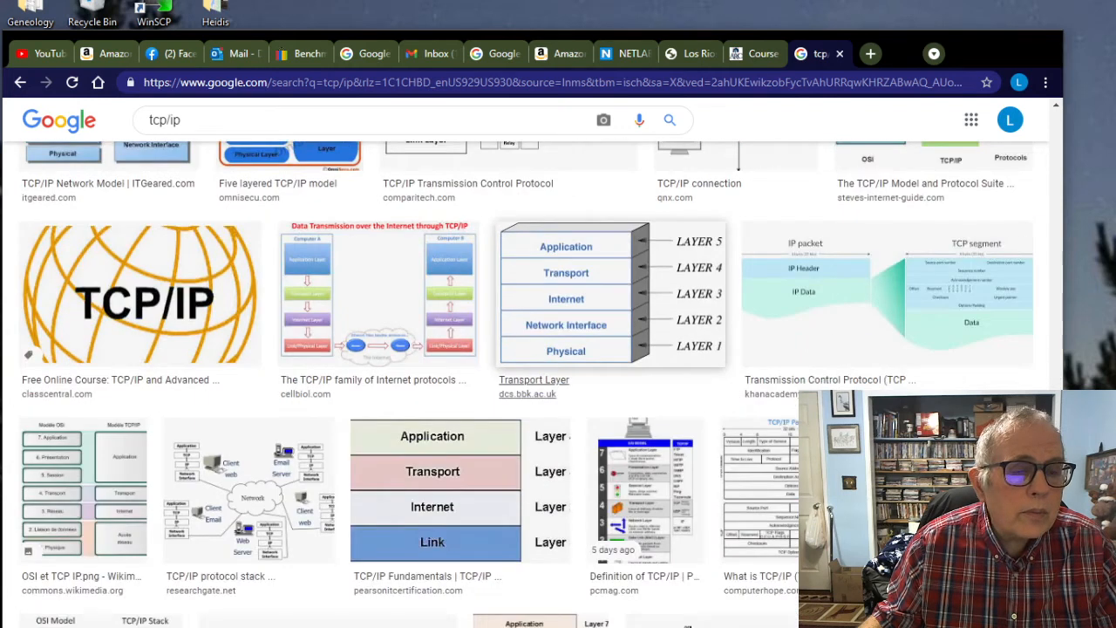
scroll("down", 3)
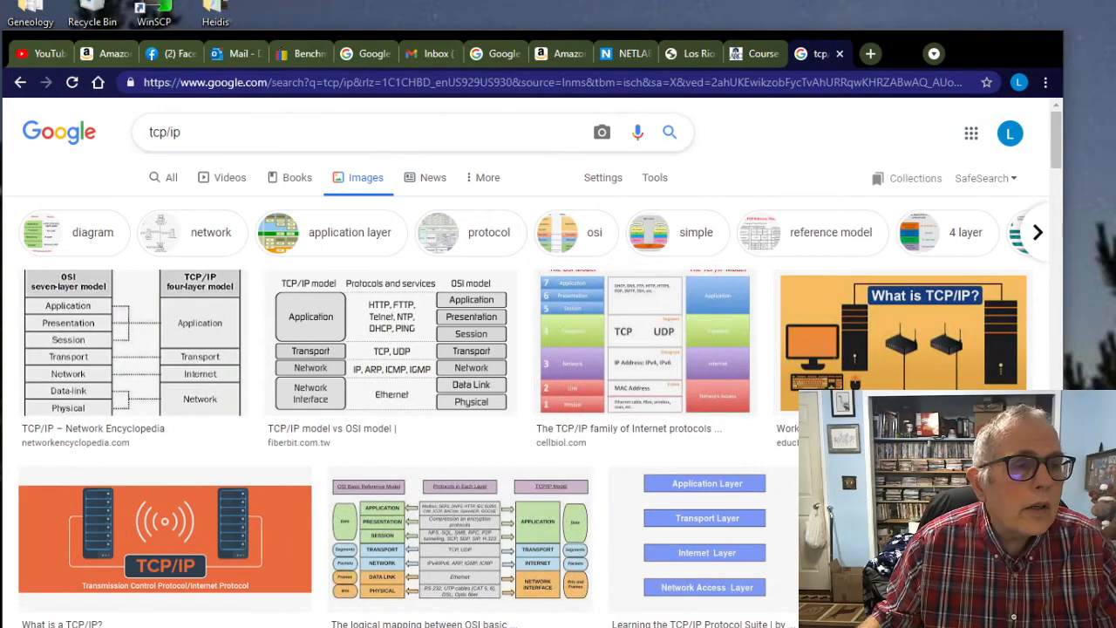
- Create a new Microsoft PowerPoint Presentation file on the Windows desktop
left_click(171, 178)
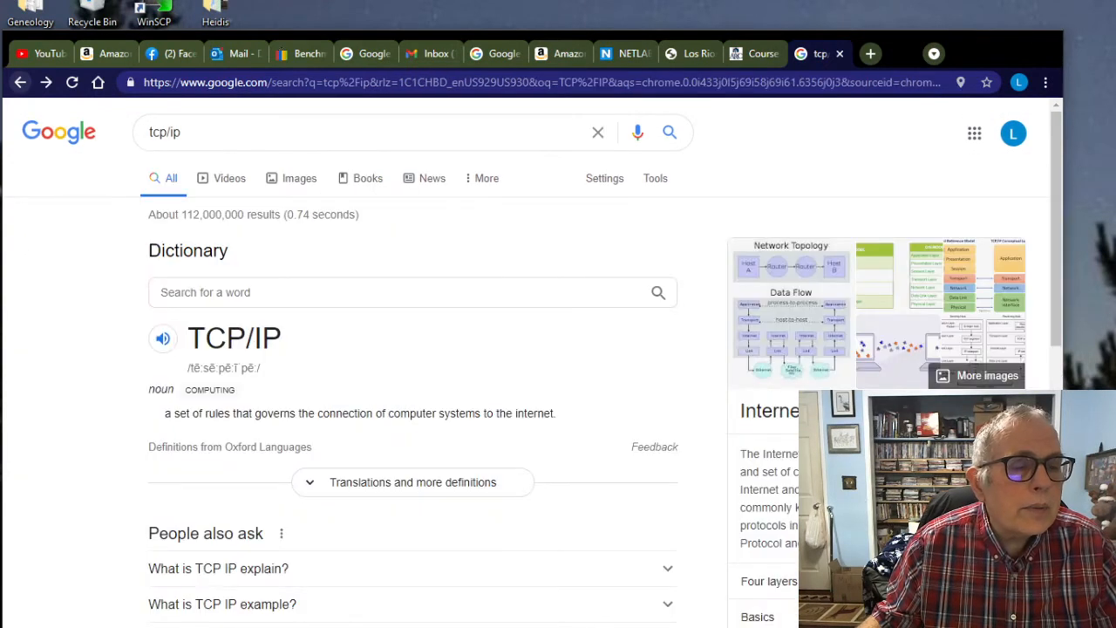
left_click(820, 52)
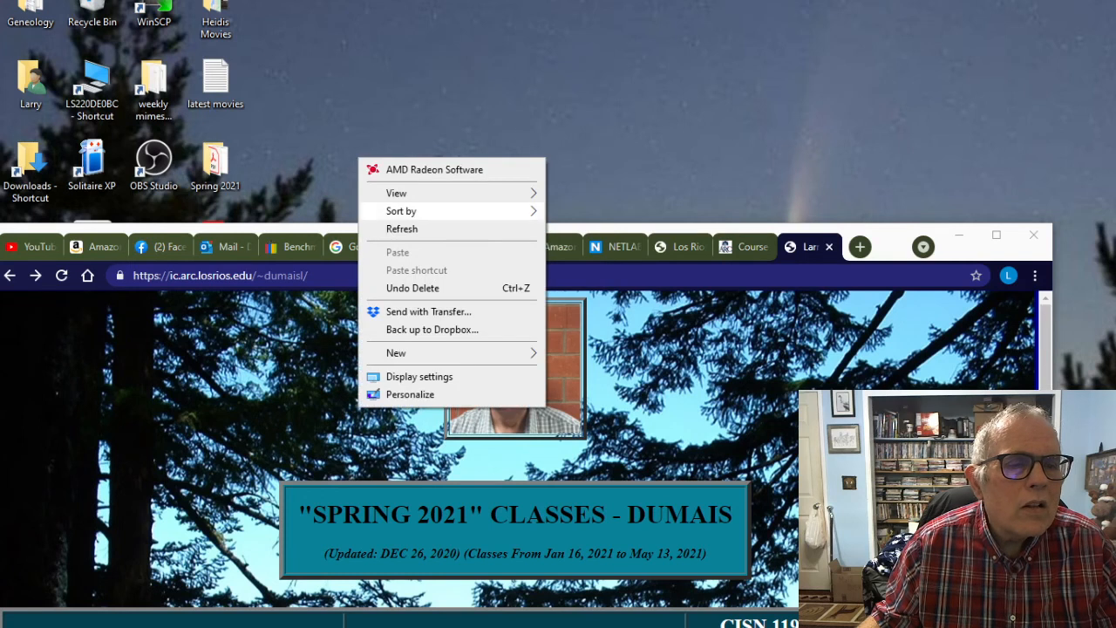
left_click(396, 353)
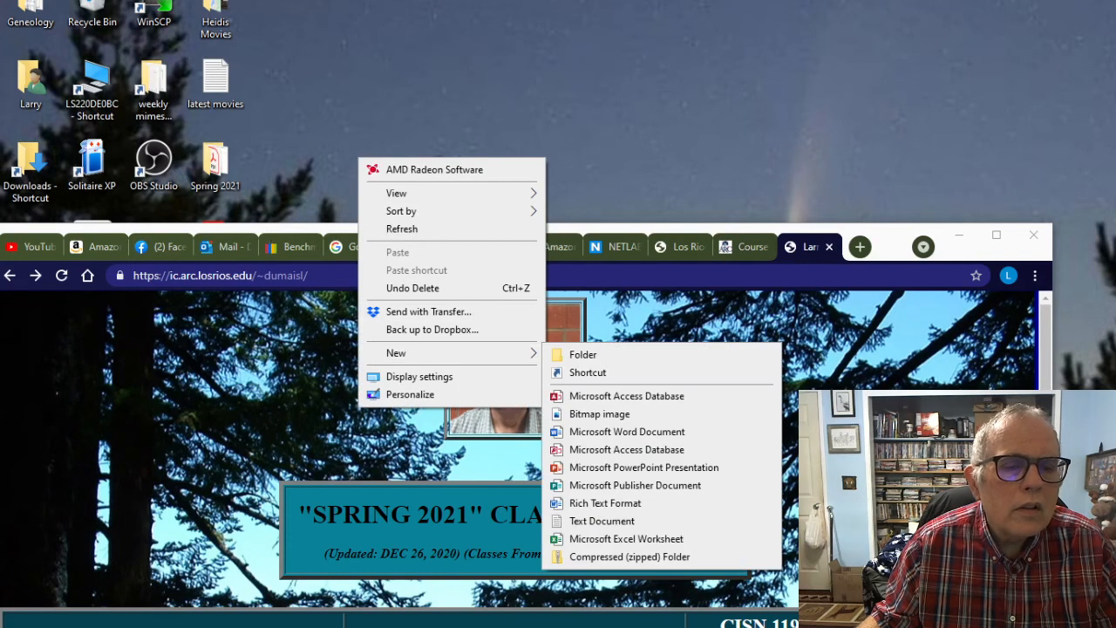
mouse_move(643, 467)
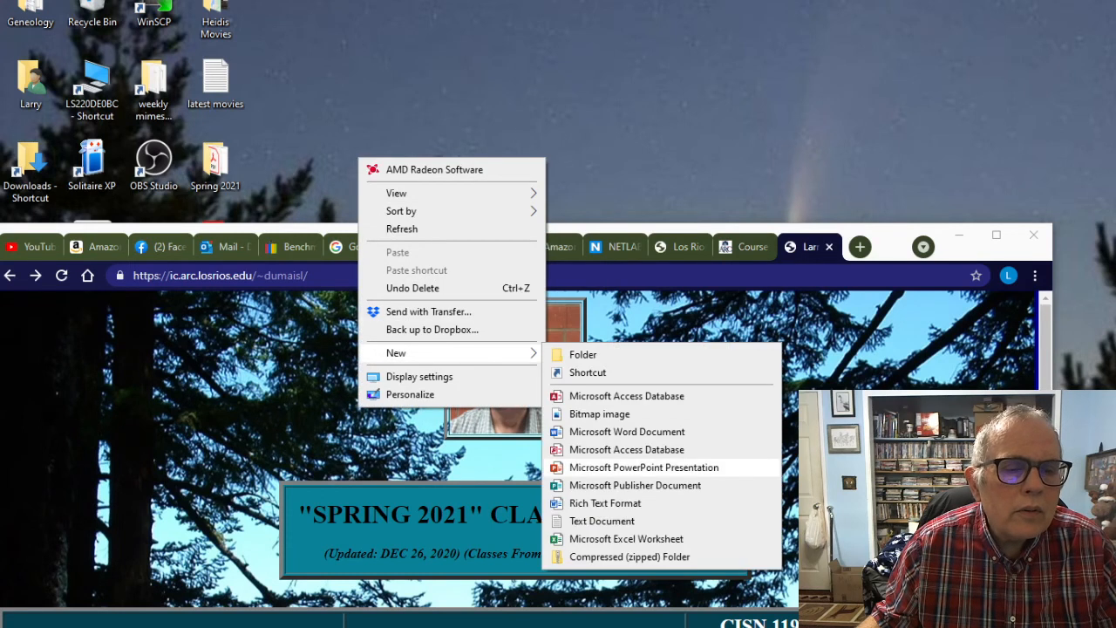
left_click(644, 467)
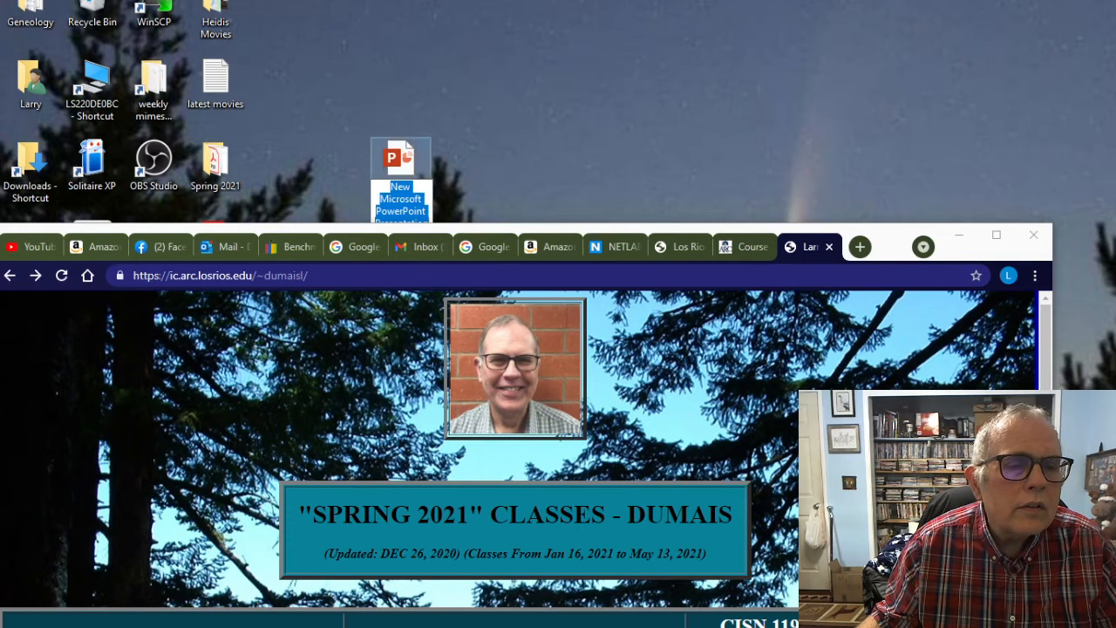
double_click(401, 160)
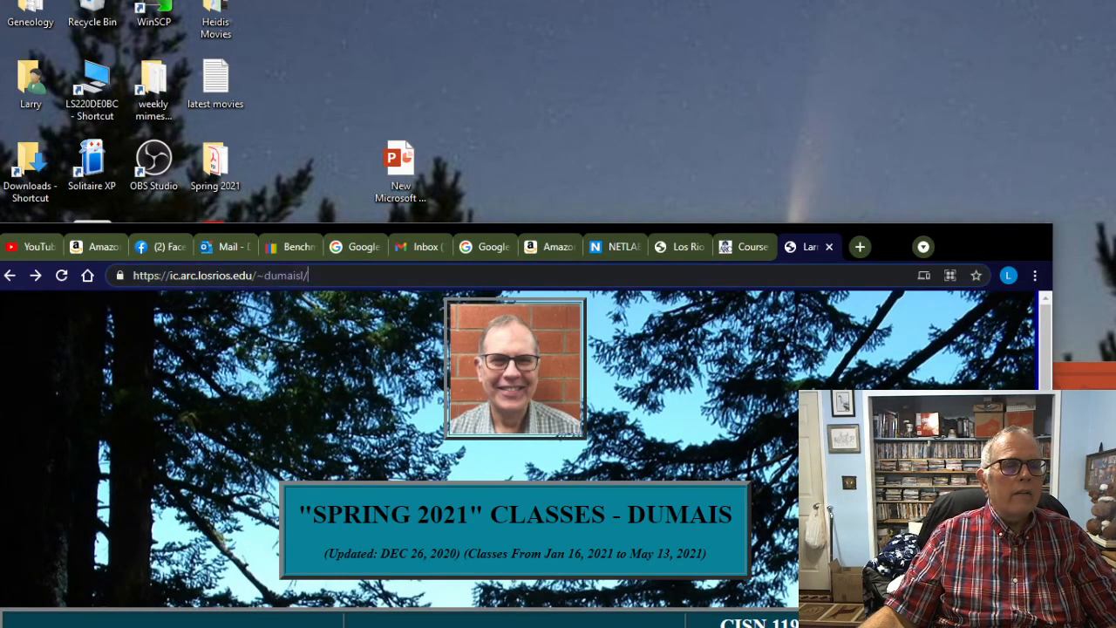
- Search Google for tcp/ip, visit the Wikipedia Internet protocol suite article and its image results
type("g")
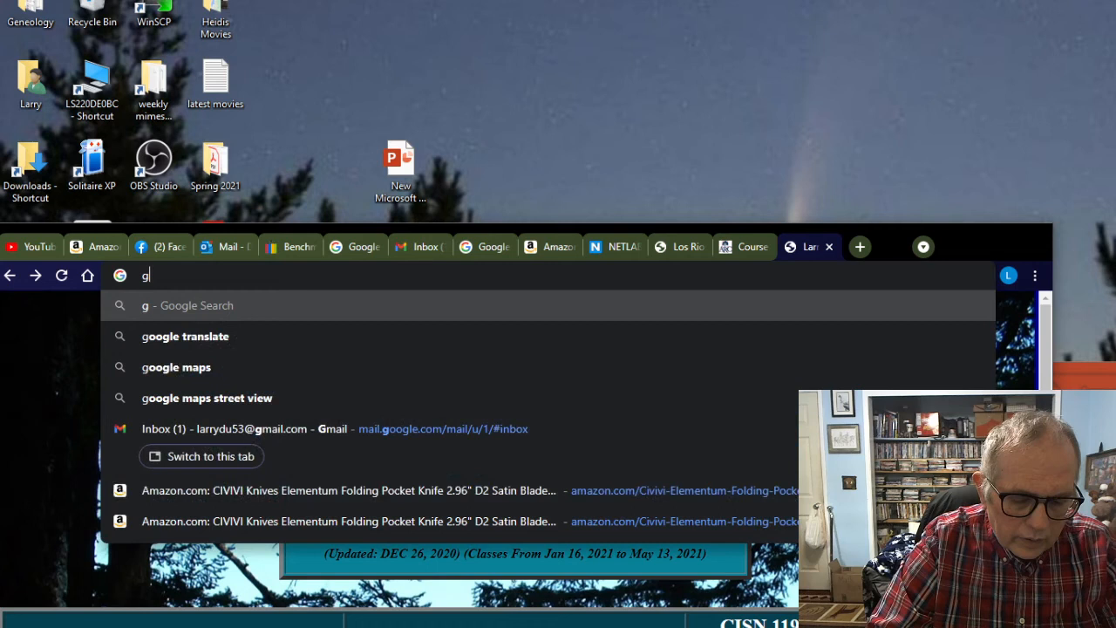
type("oogle")
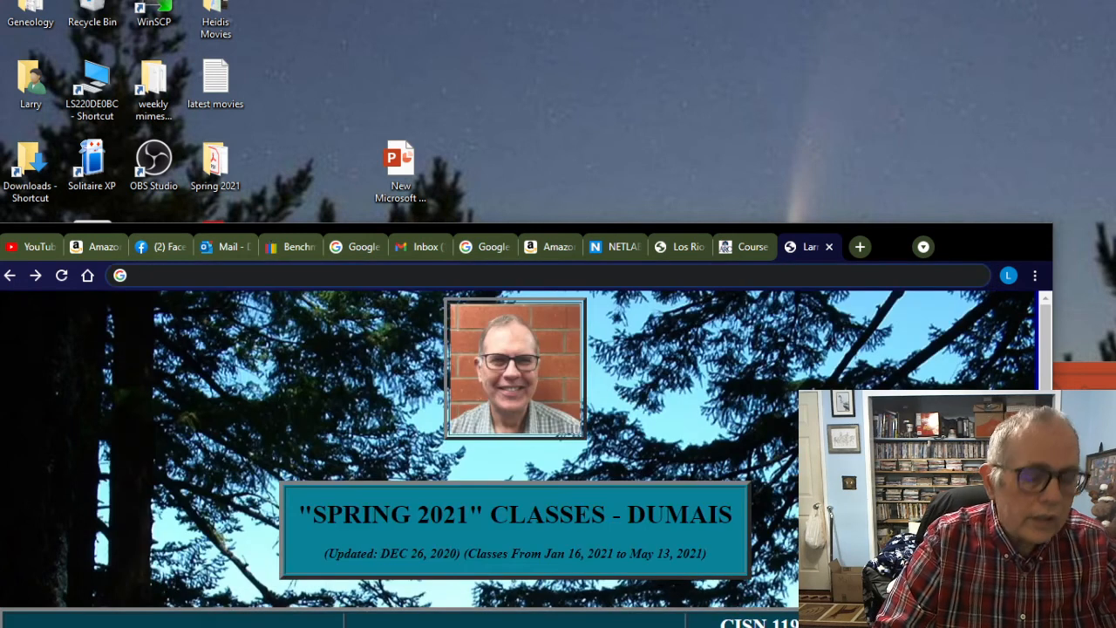
type("tcp/ip")
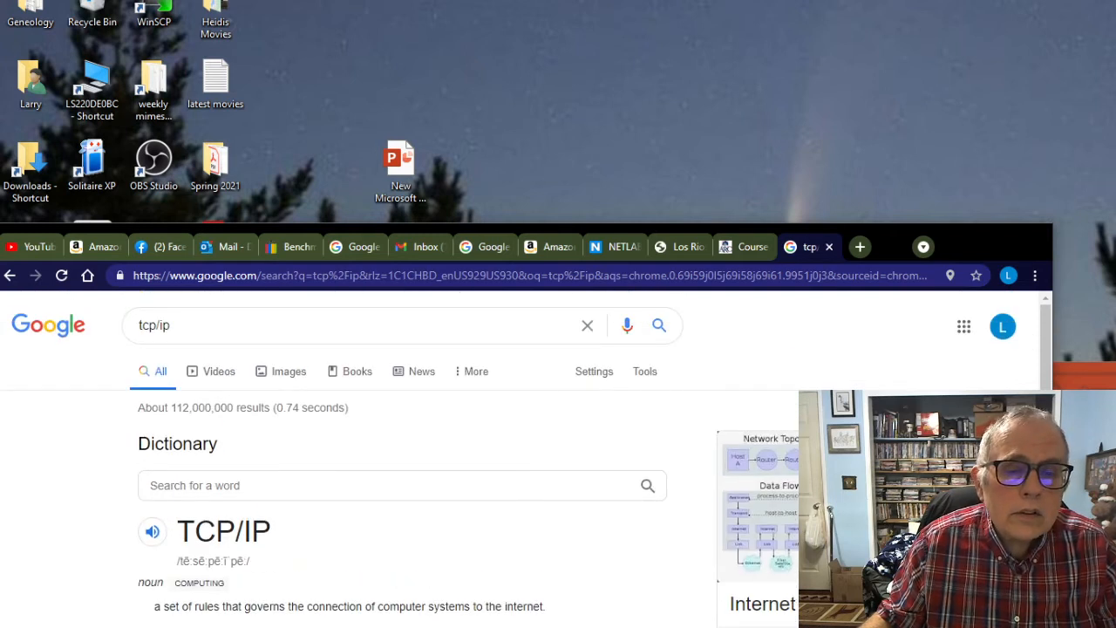
left_click(287, 369)
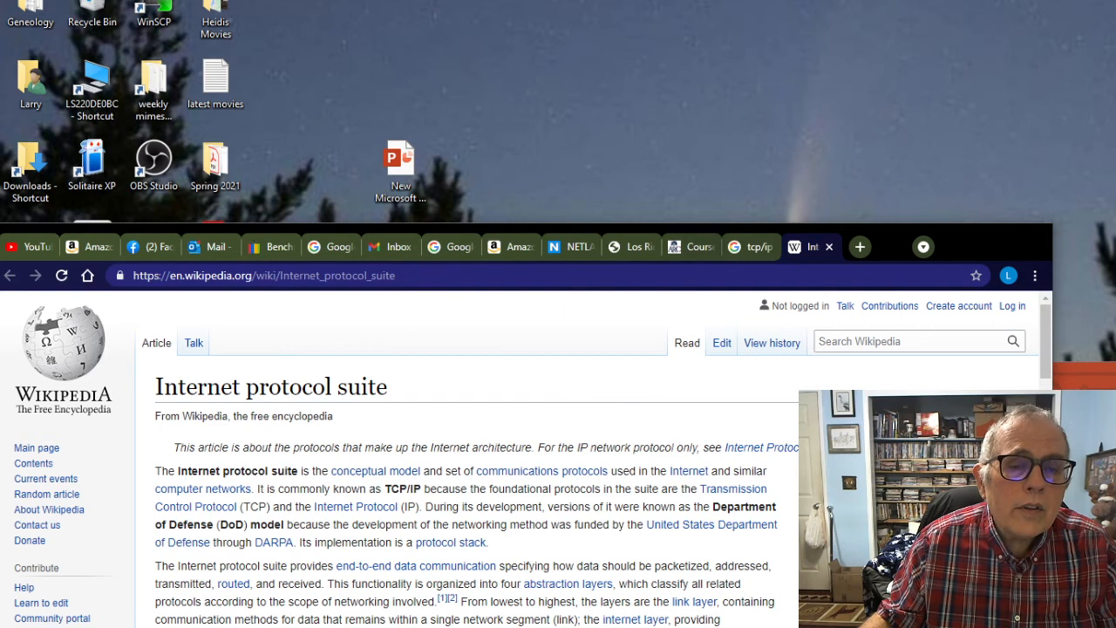
left_click(752, 246)
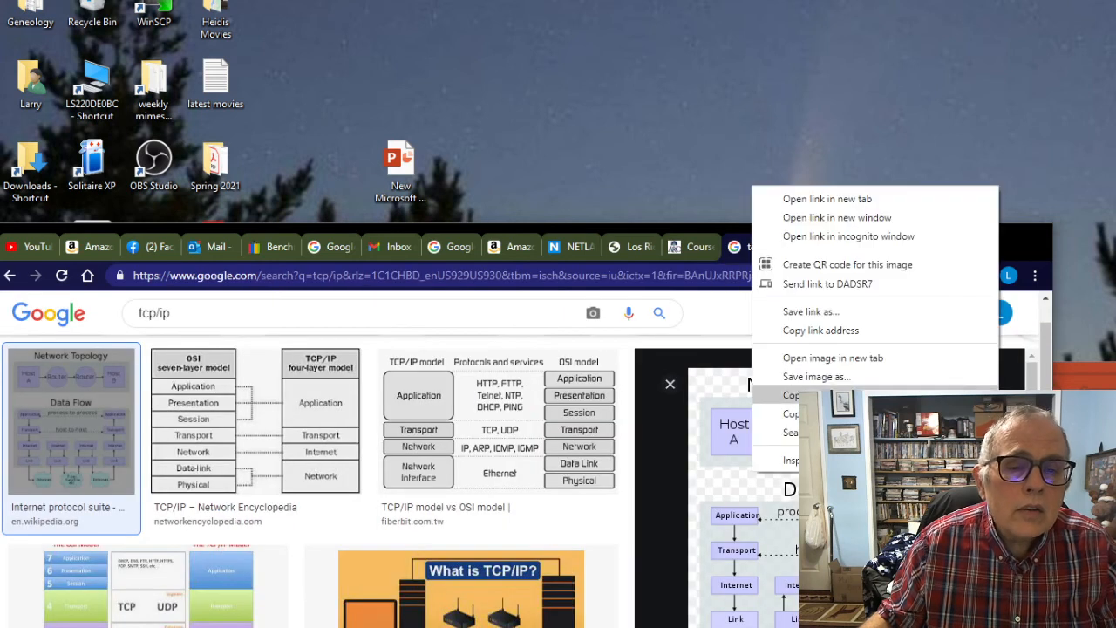
- Save the Internet protocol suite diagram as a PNG on the Desktop
left_click(816, 377)
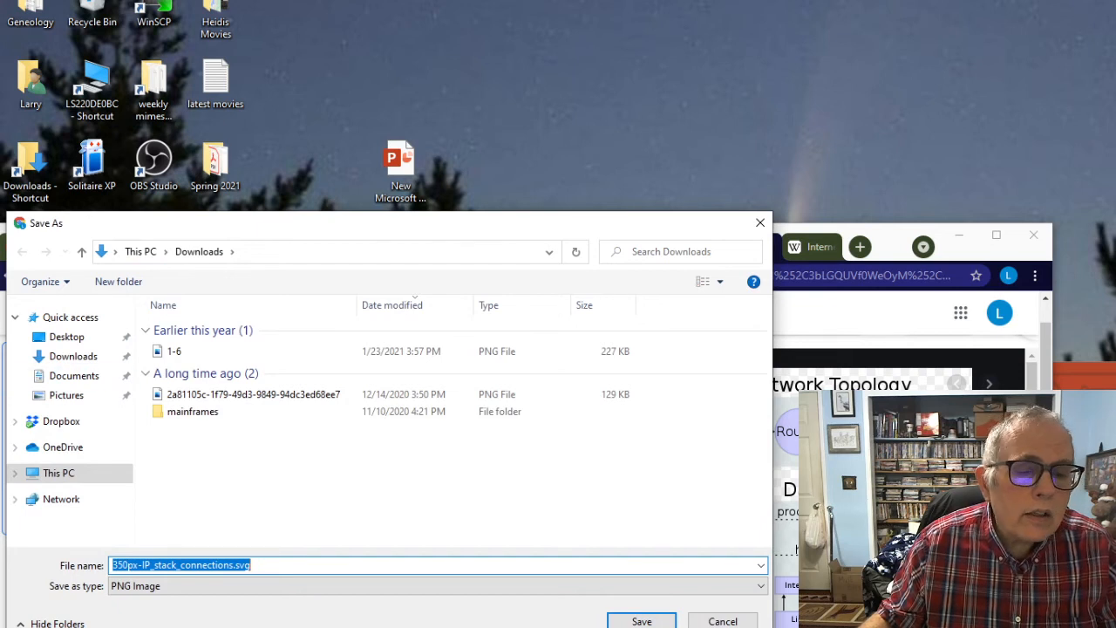
left_click(66, 334)
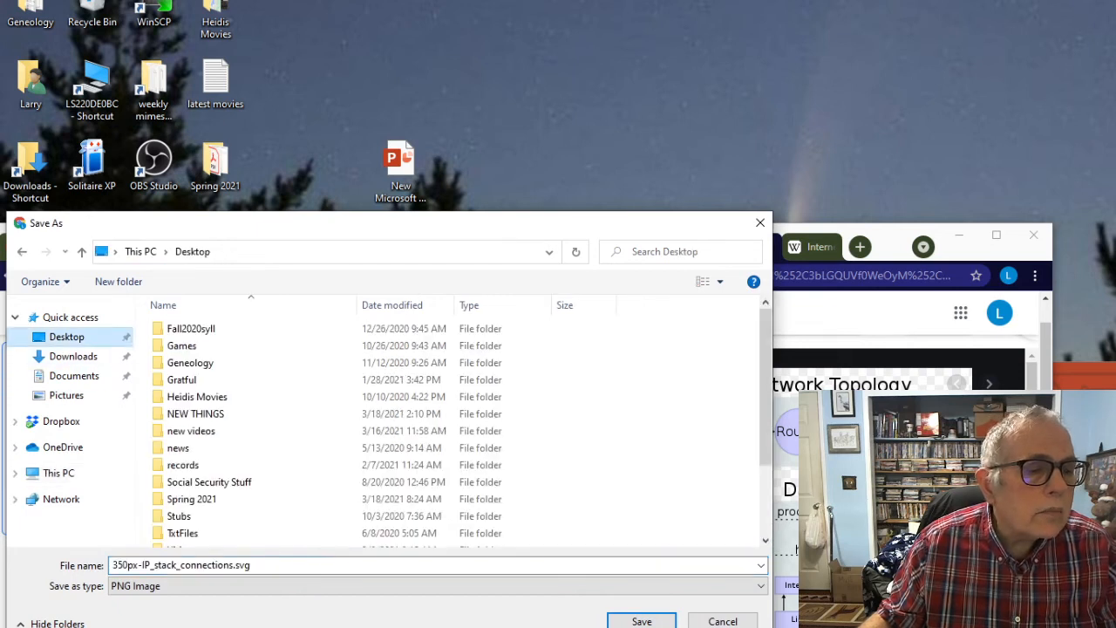
left_click(642, 621)
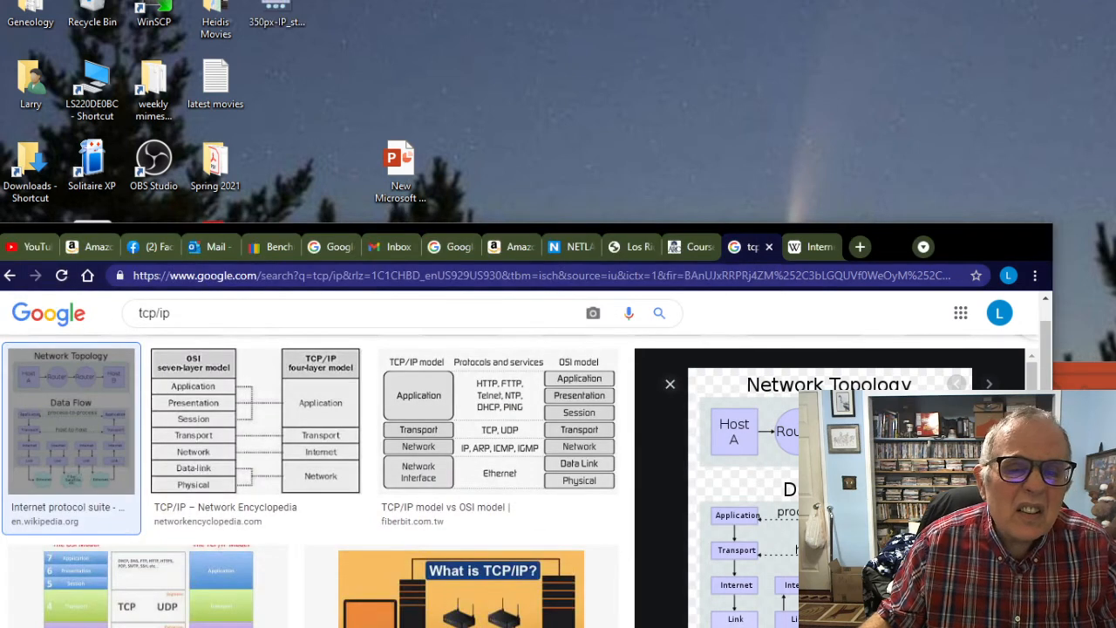
left_click(70, 419)
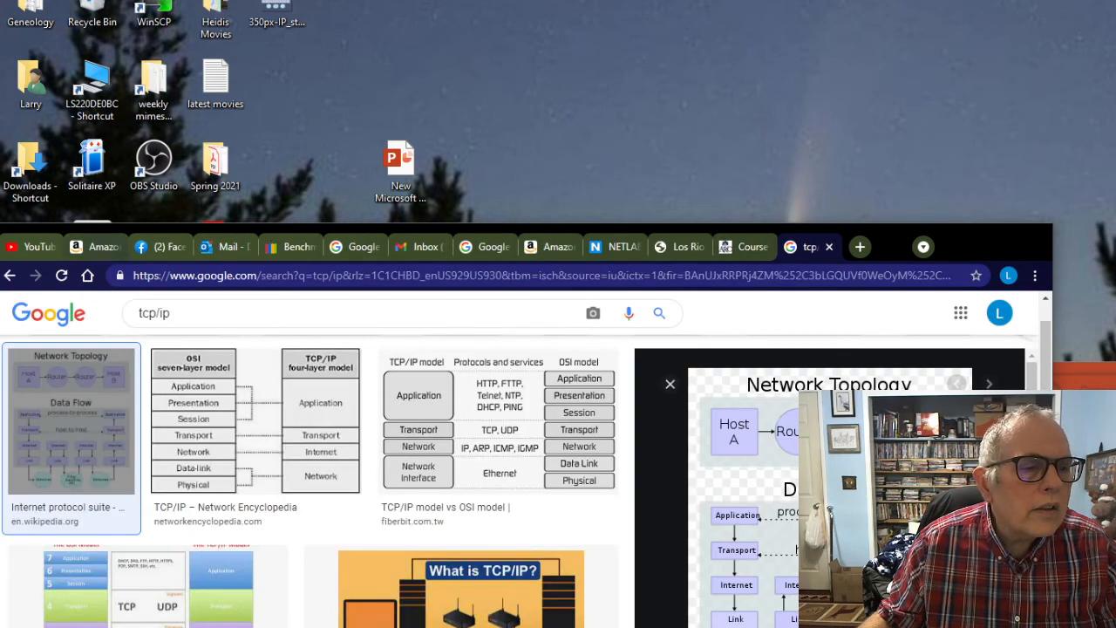
- Title the slide TCP/IP with subtitle The source of all Internet in the new presentation
left_click(806, 247)
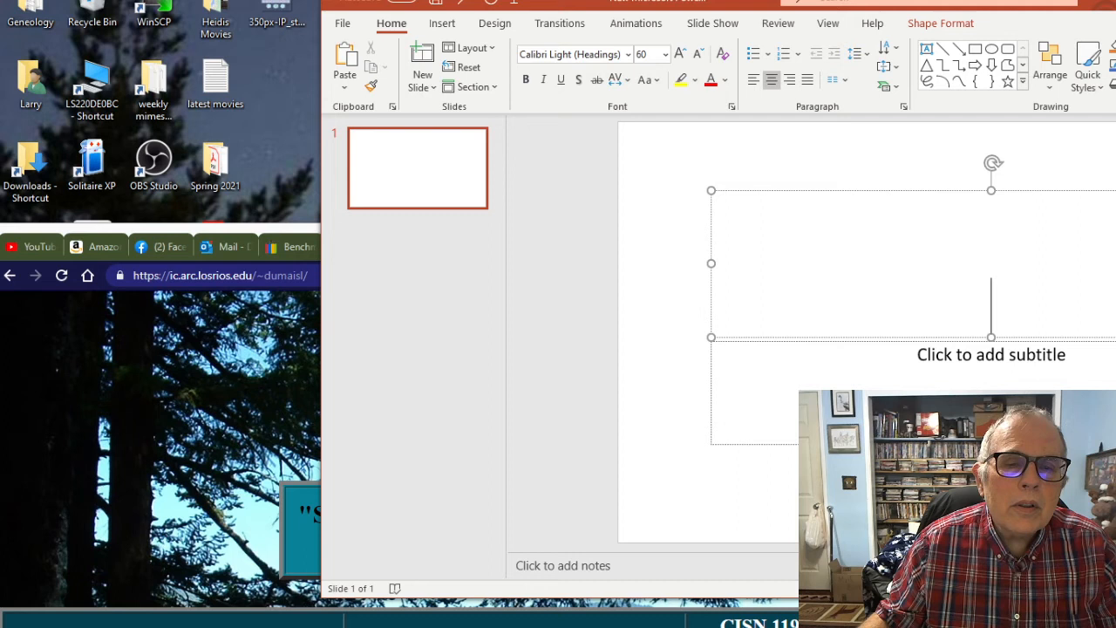
type("TCP/")
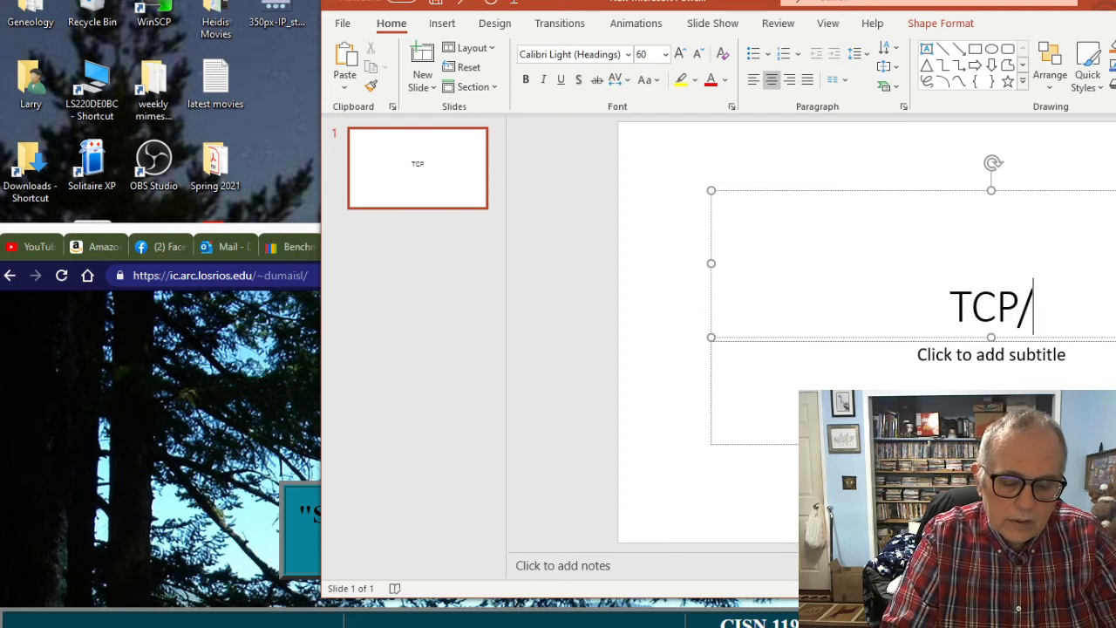
type("IP")
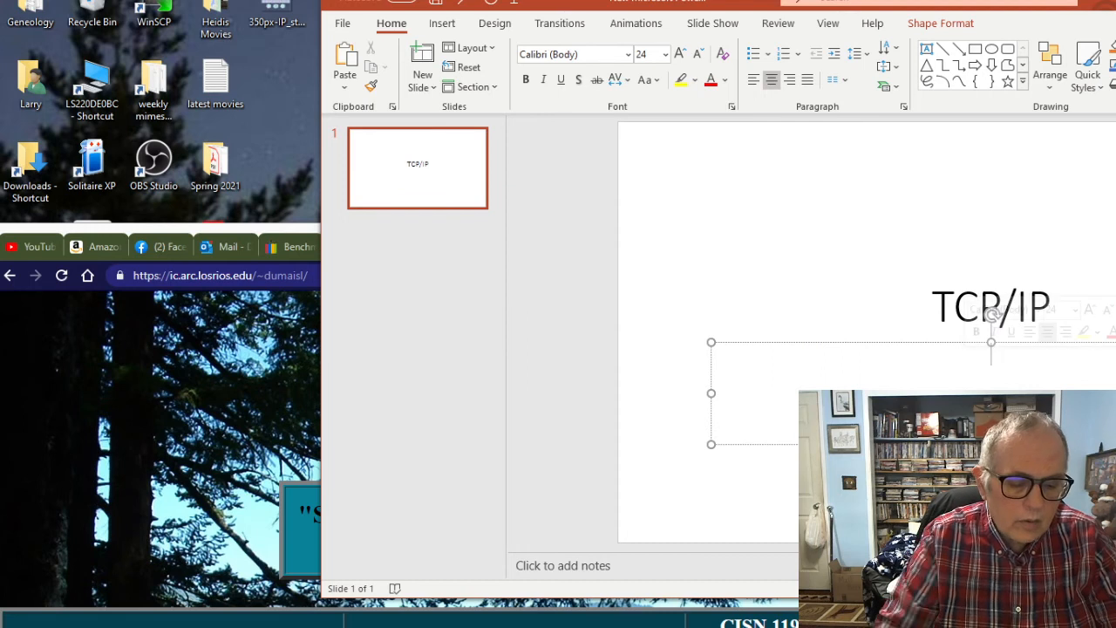
type("The s")
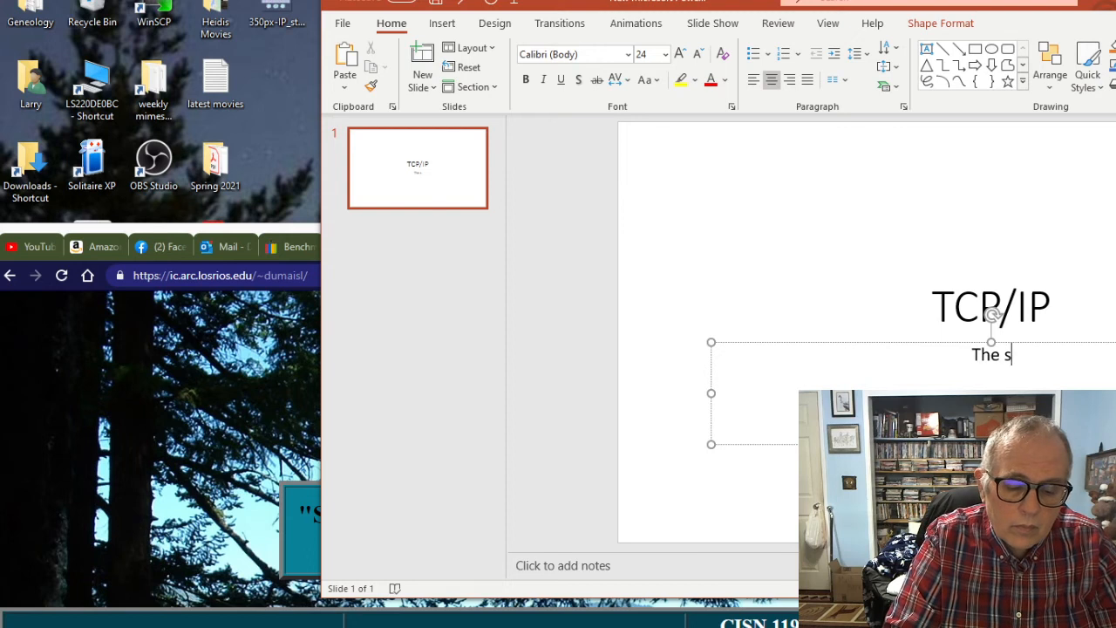
type("ourse")
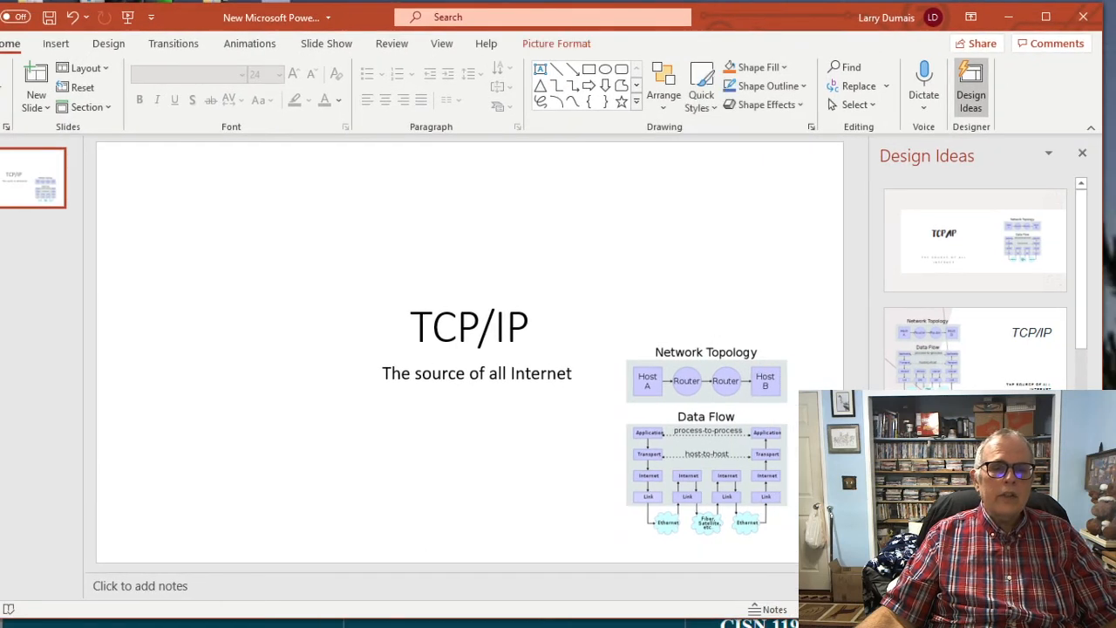
- Close the TCP/IP presentation choosing Don't Save
left_click_drag(704, 439, 219, 440)
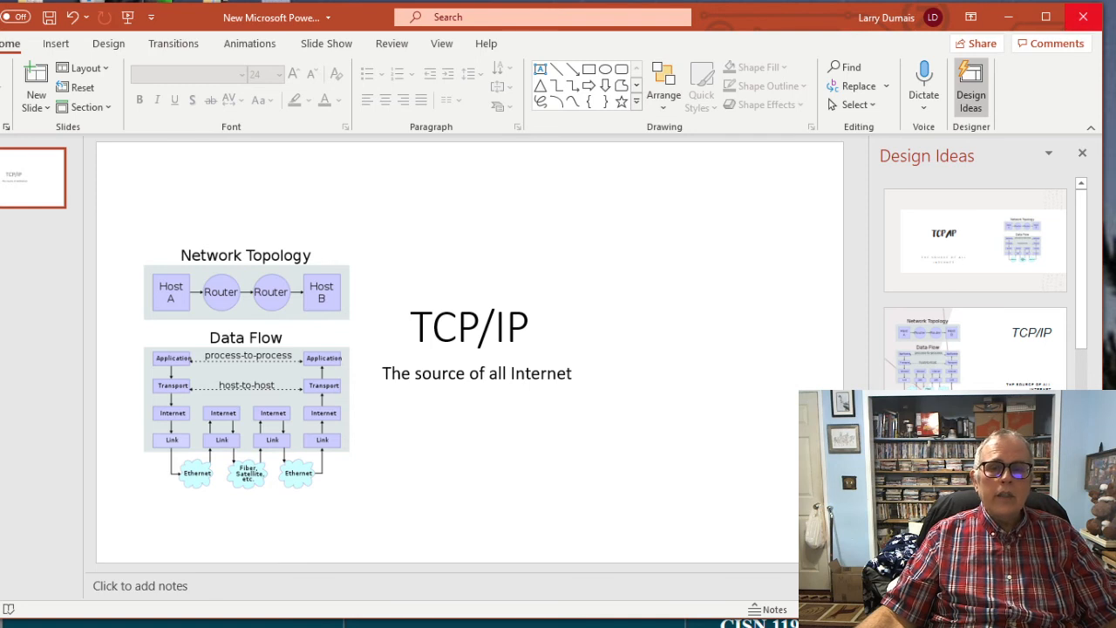
left_click(1083, 18)
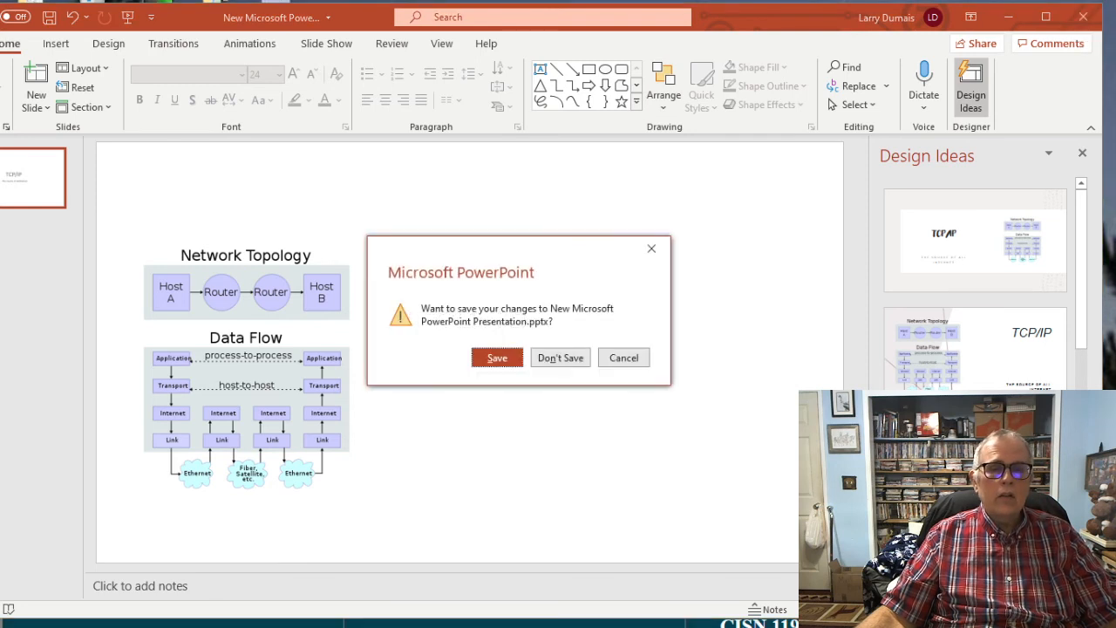
left_click(560, 356)
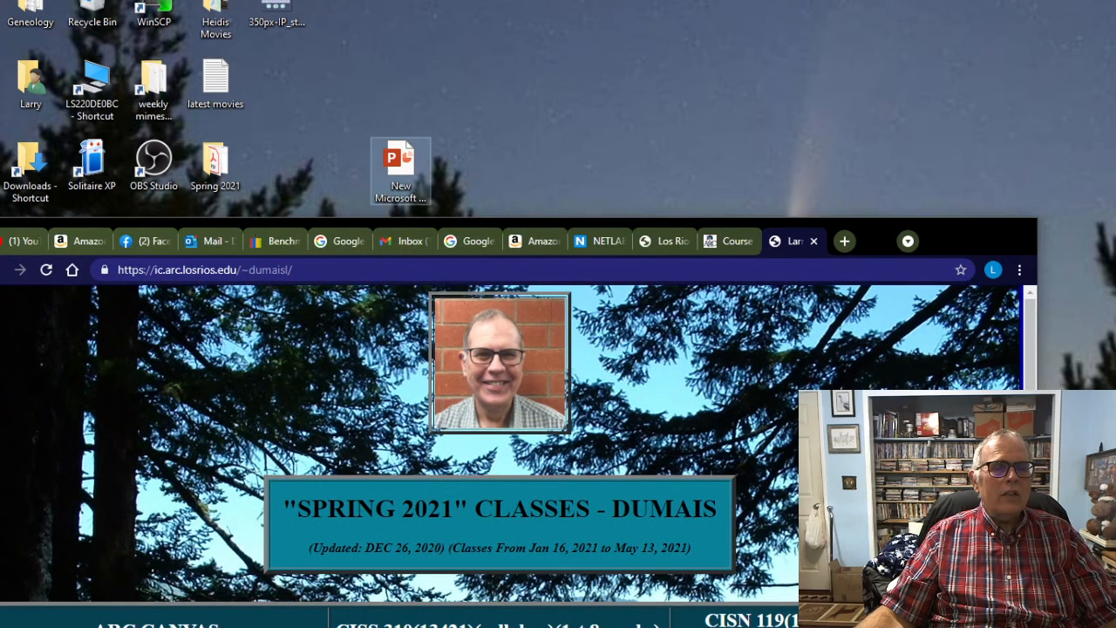
- Log in to the Los Rios NetLab server, landing on the empty reservations page
right_click(401, 161)
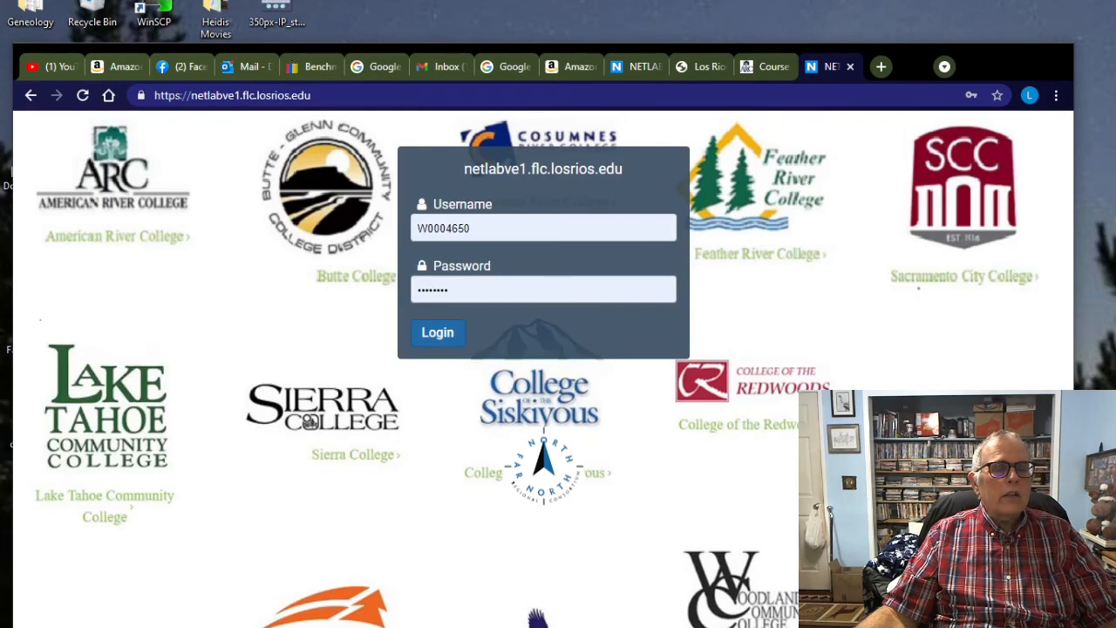
left_click(438, 331)
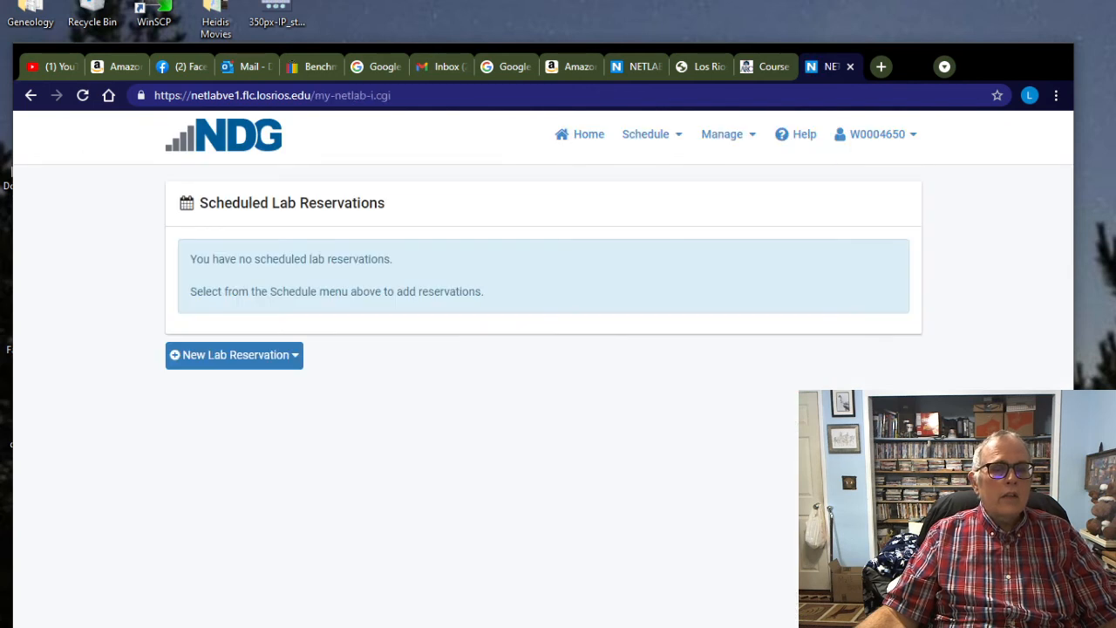
mouse_move(722, 132)
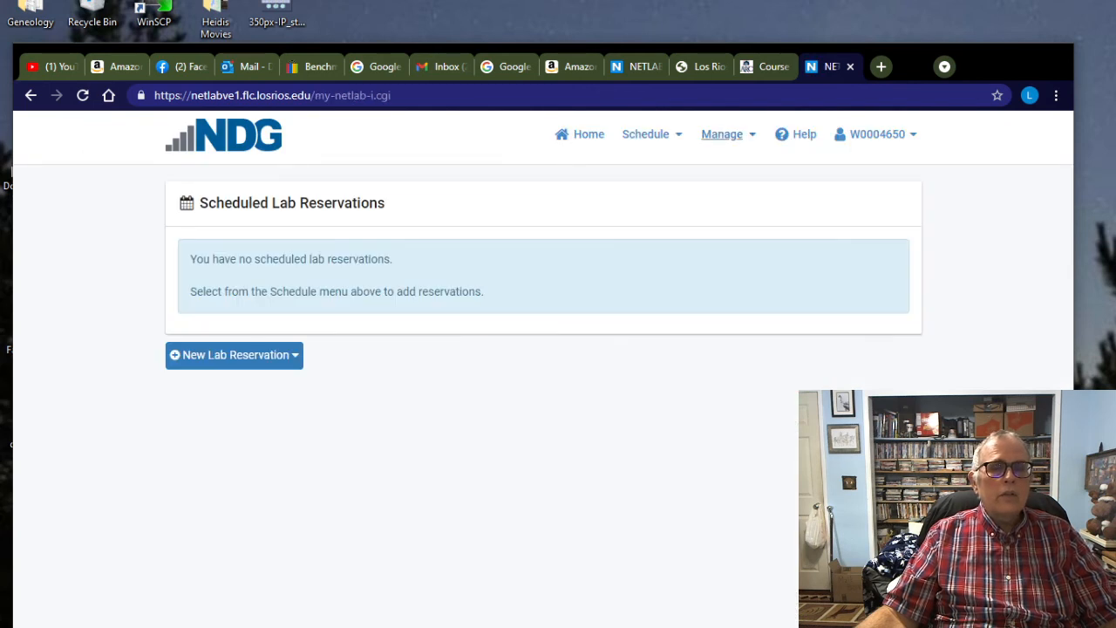
- Schedule Lab 3: TCP/IP Utilities on a Network+ pod for class 21SP-ARC-CISN308
left_click(645, 133)
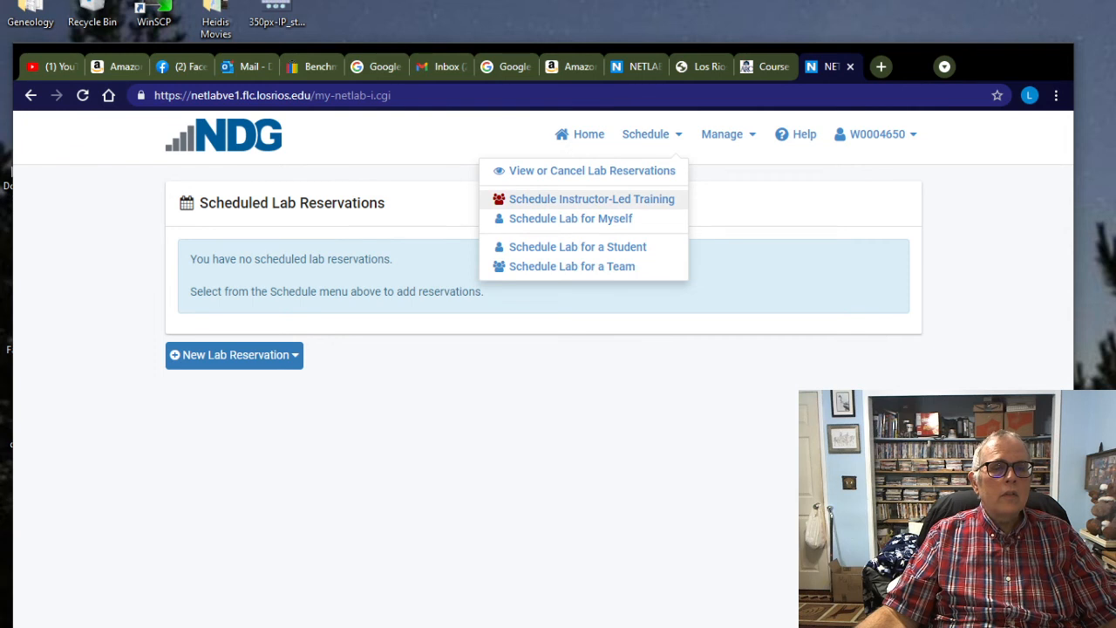
mouse_move(570, 218)
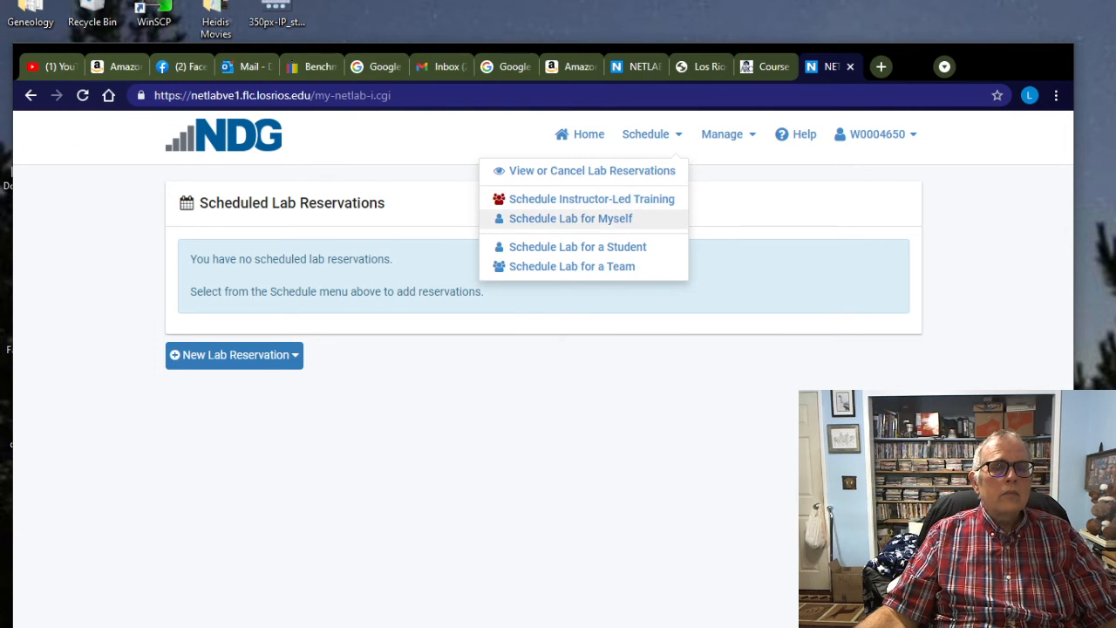
left_click(570, 218)
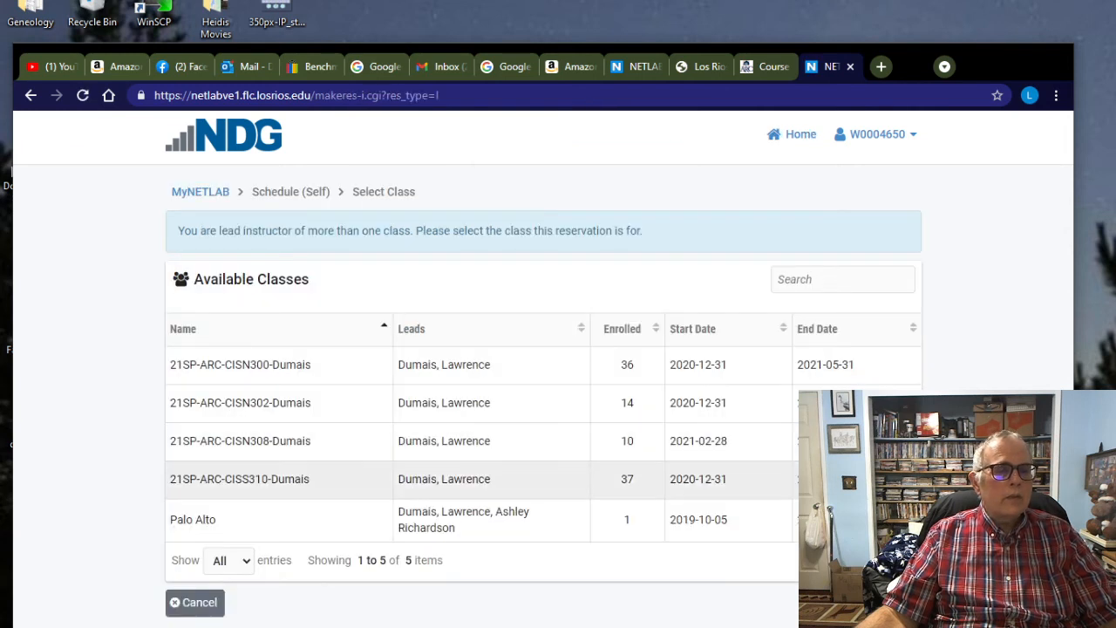
left_click(241, 440)
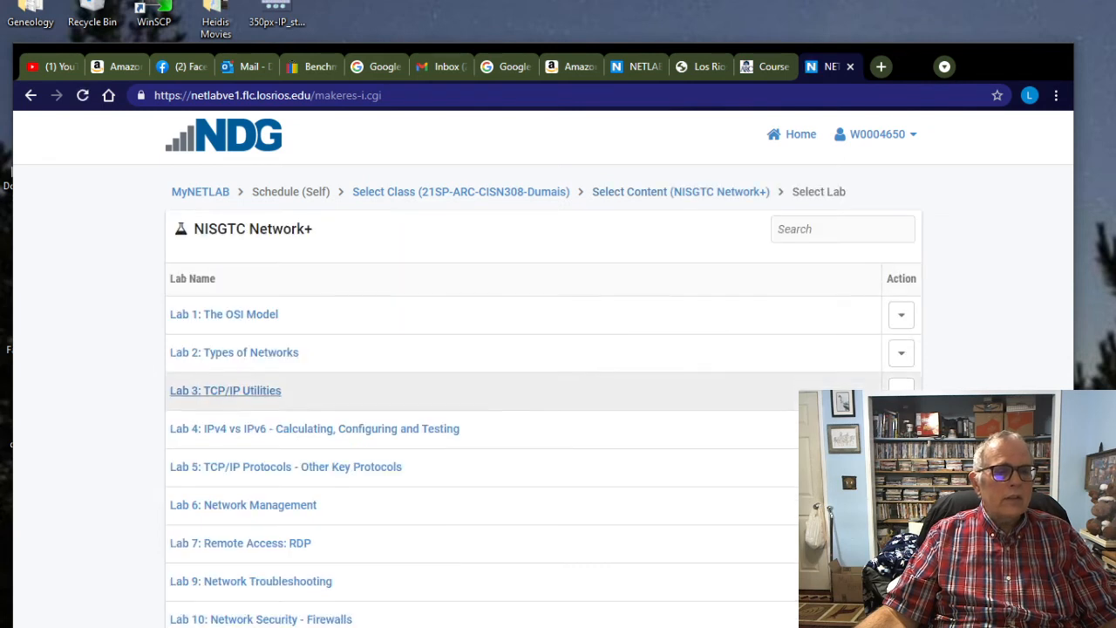
left_click(225, 391)
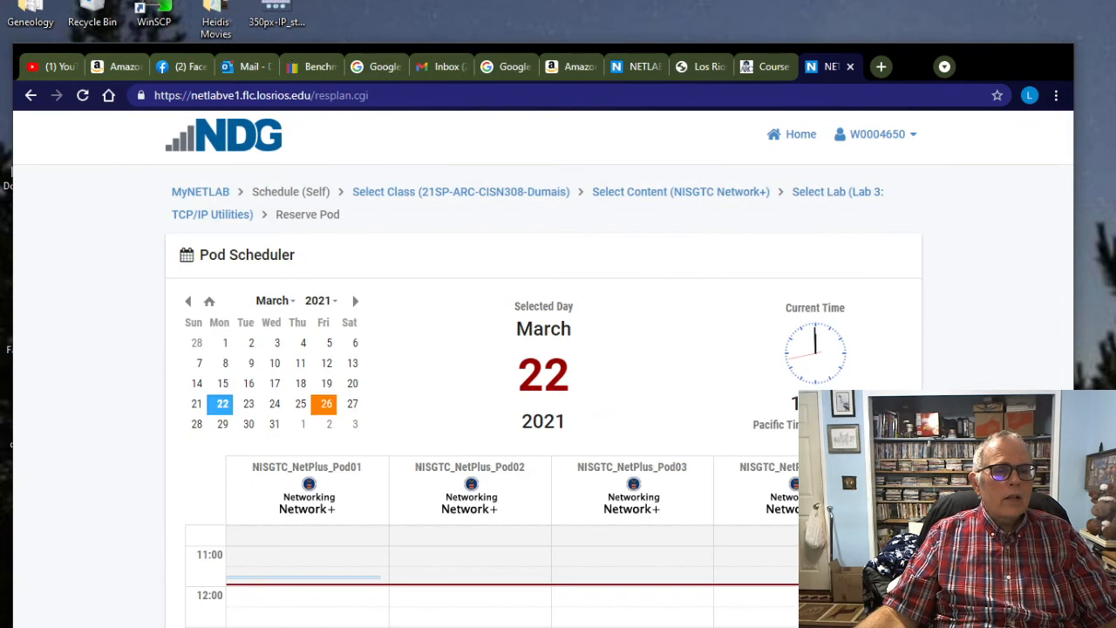
left_click(356, 300)
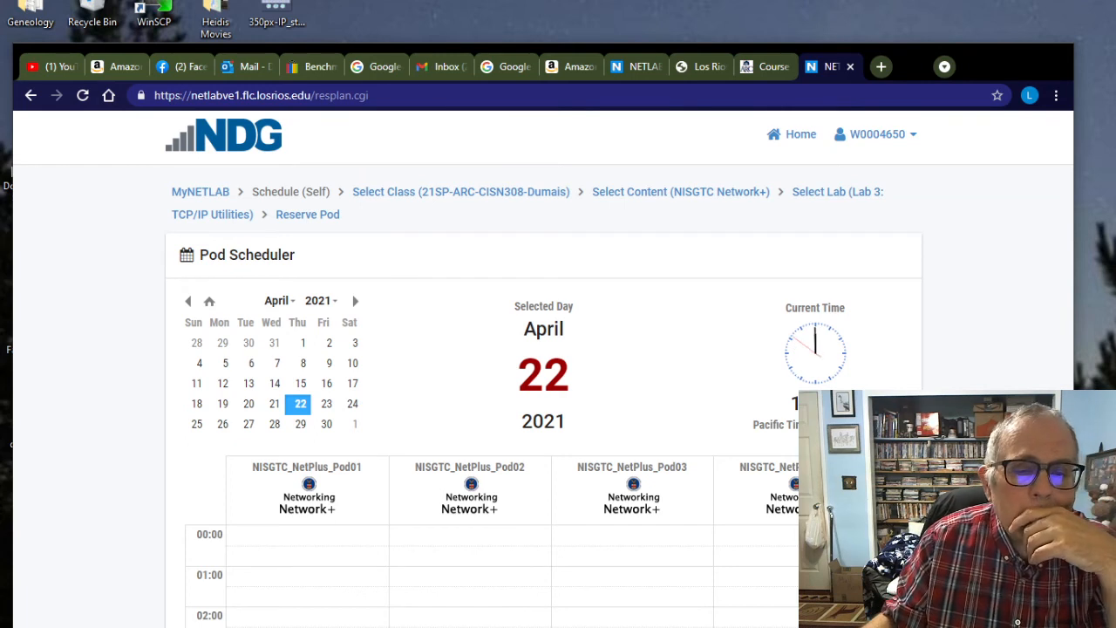
scroll("down", 3)
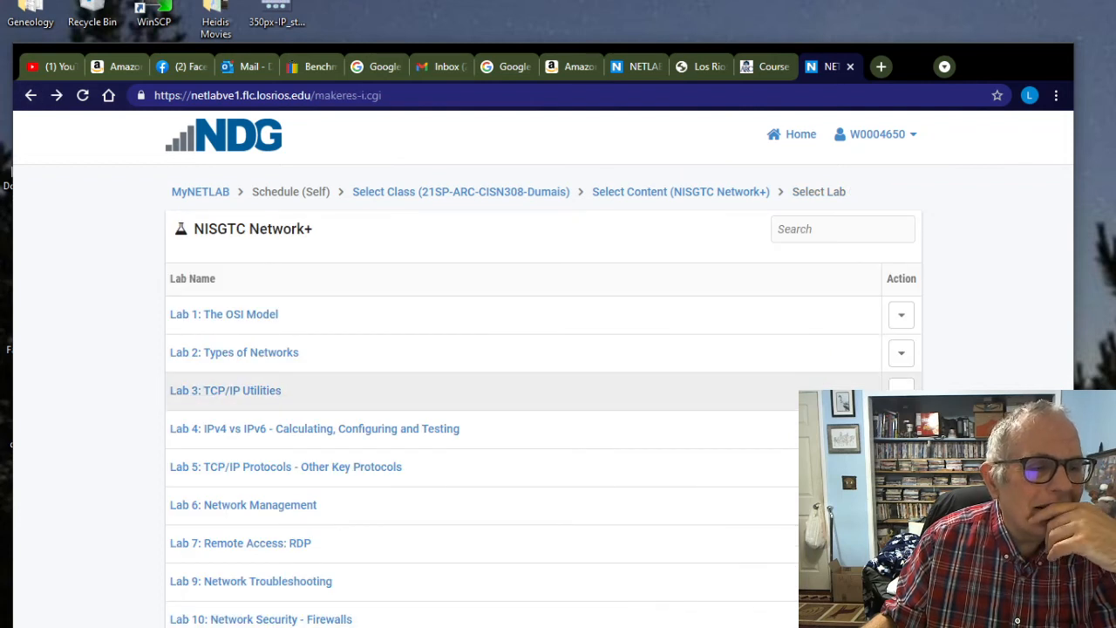
left_click(225, 390)
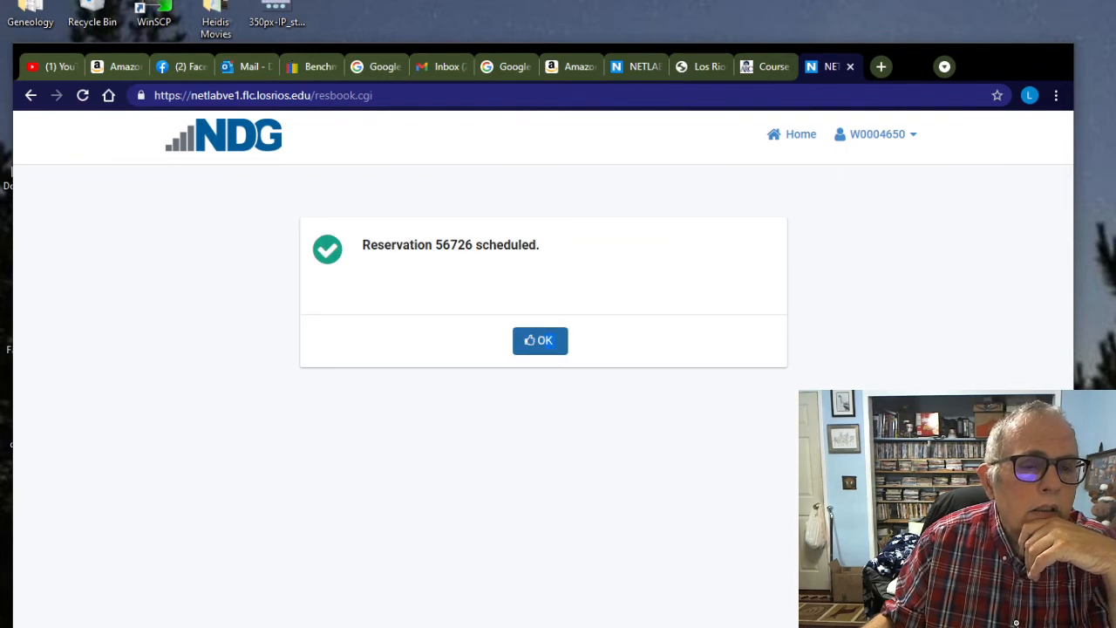
- Enter the reserved lab and page the Lab 3 guide to its Lab Settings addresses and passwords
left_click(541, 340)
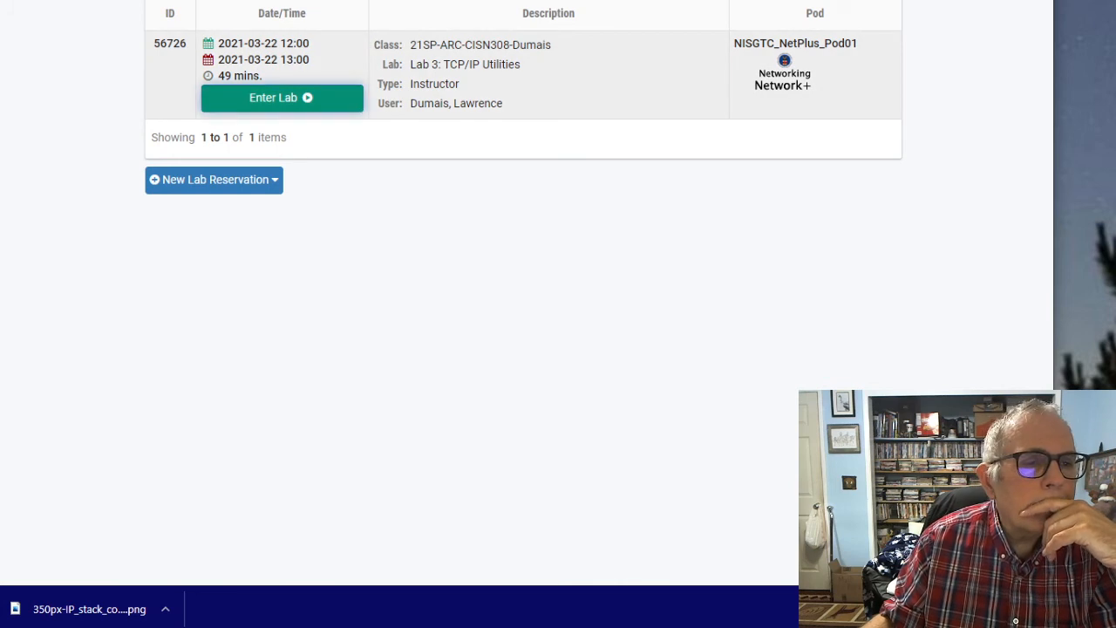
left_click(281, 97)
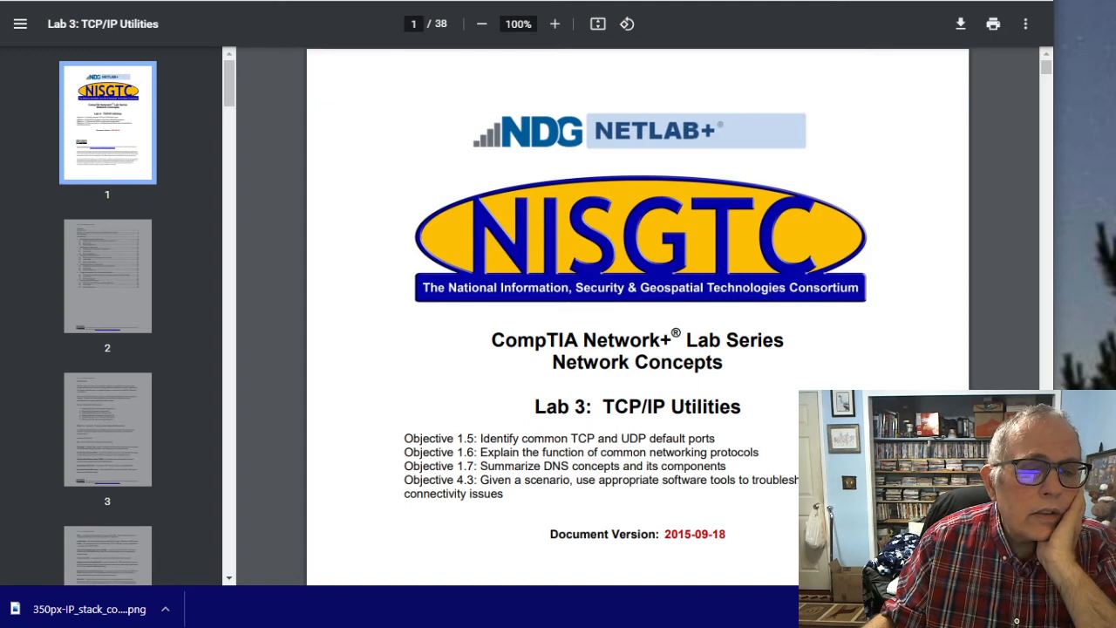
scroll("down", 3)
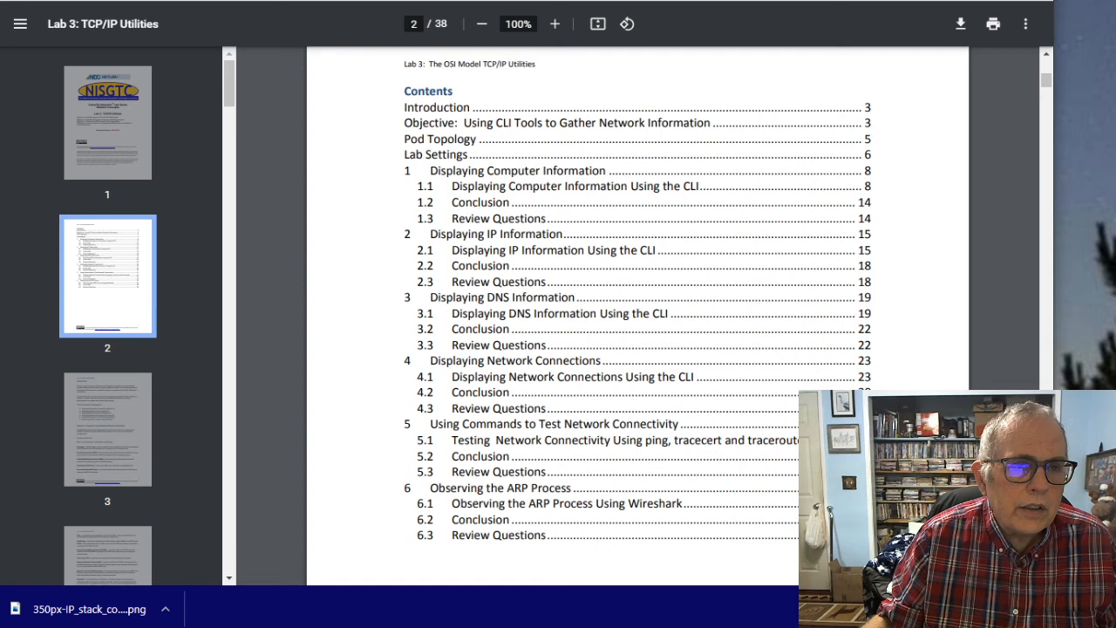
scroll("down", 3)
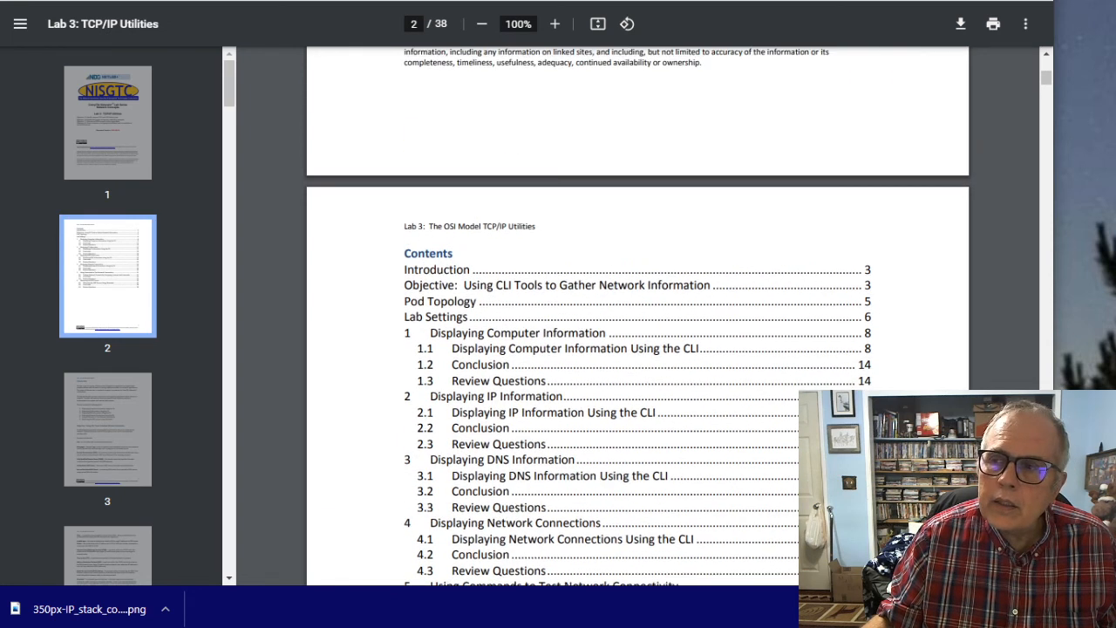
left_click(108, 122)
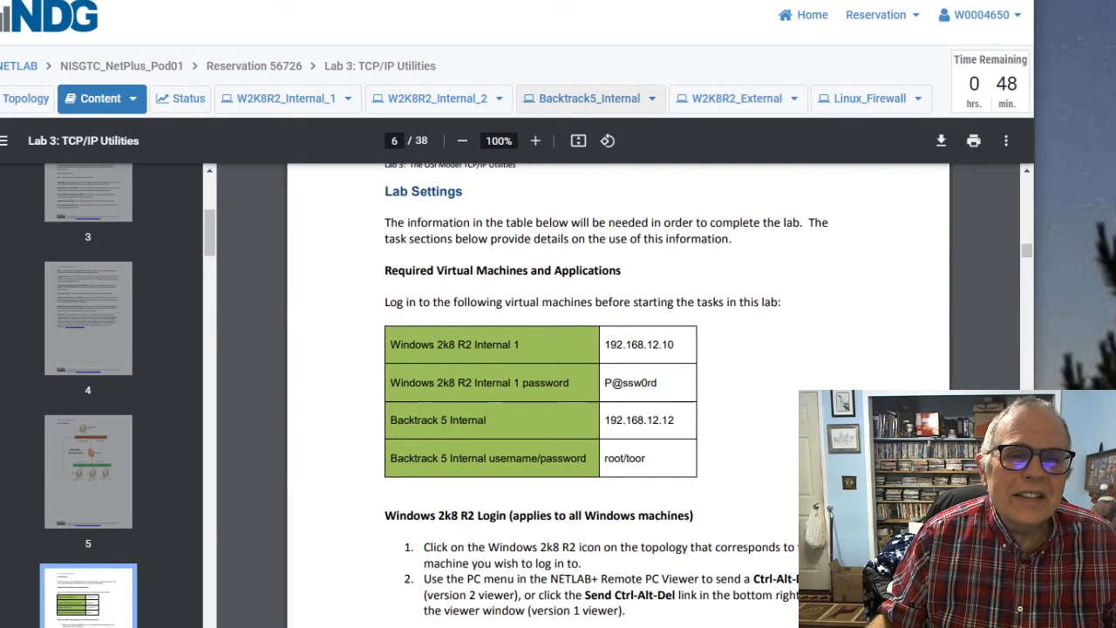
- Log into the Backtrack5_Internal console as root and launch the graphical desktop with startx
left_click(589, 97)
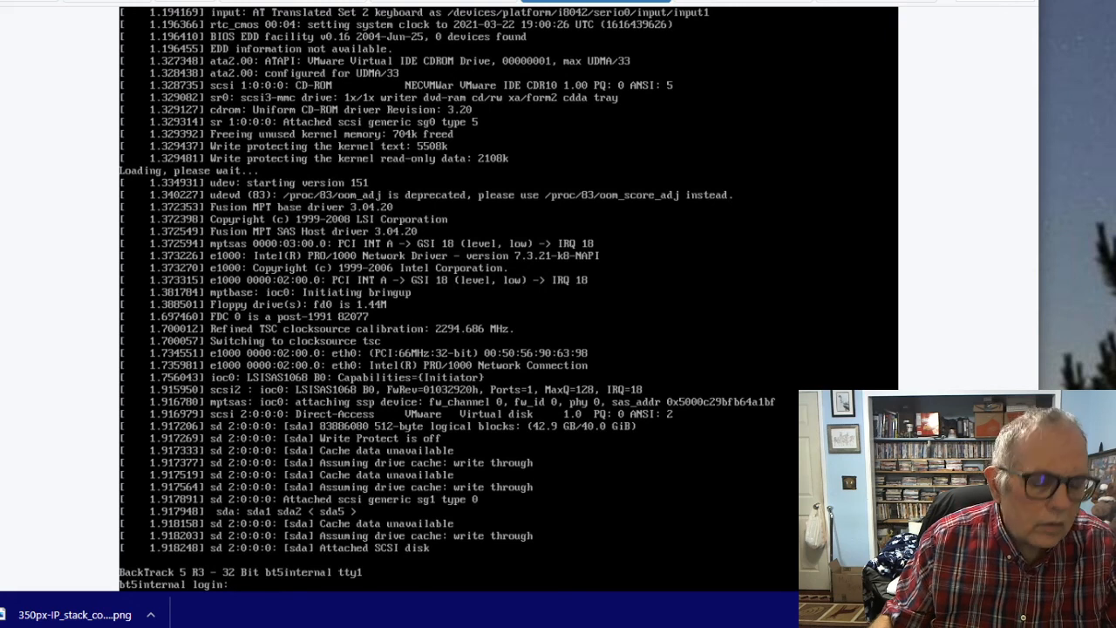
type("root")
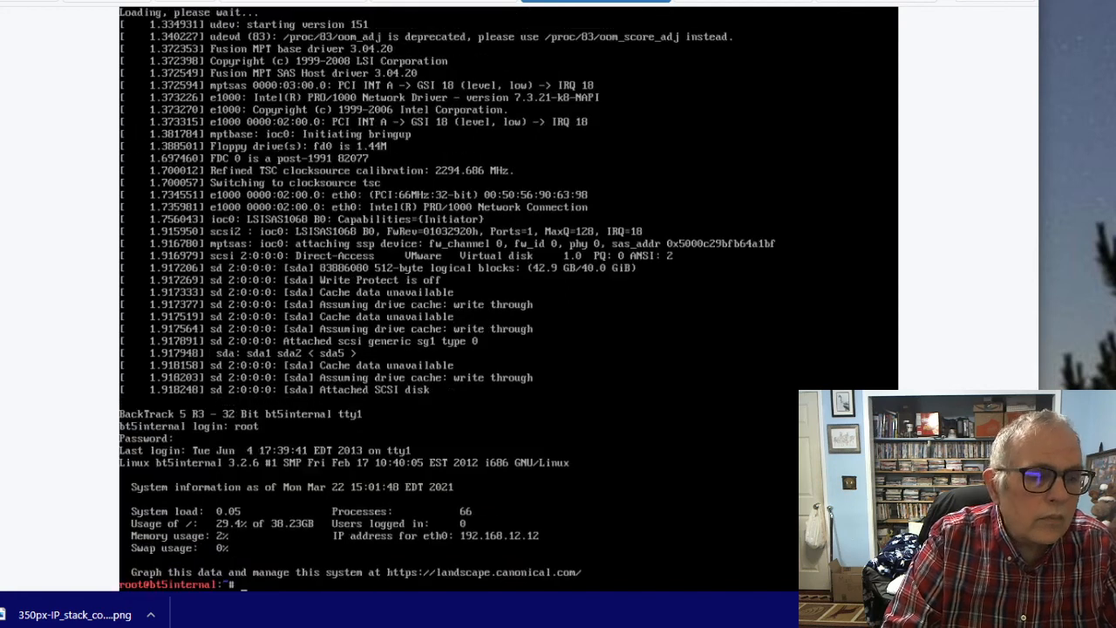
type("star")
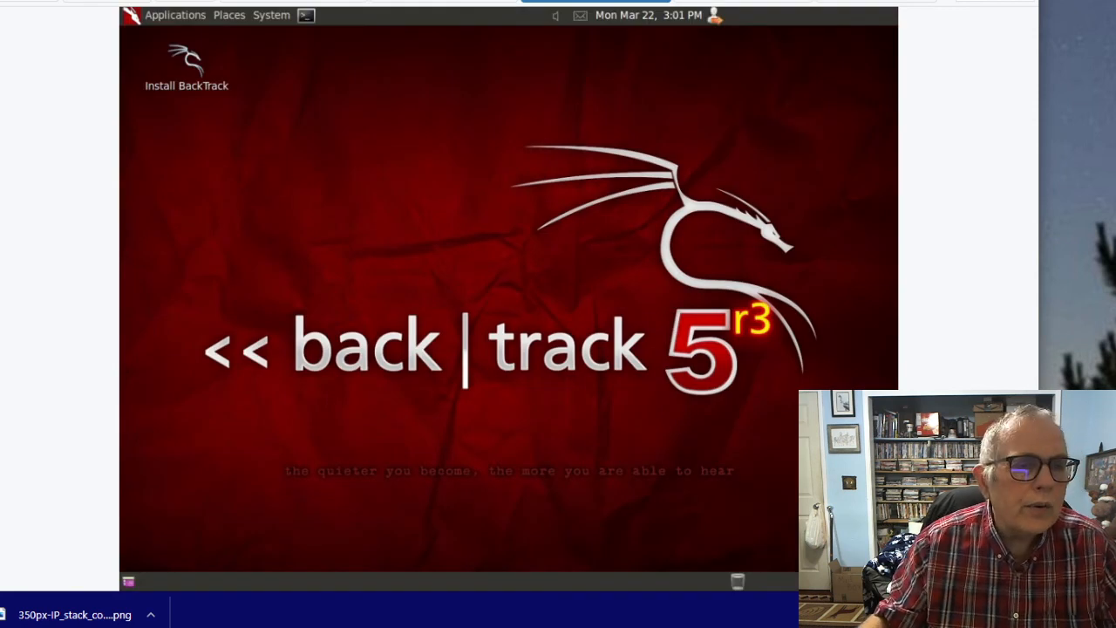
- Run whoami in a BackTrack desktop terminal to confirm the root user
left_click(306, 14)
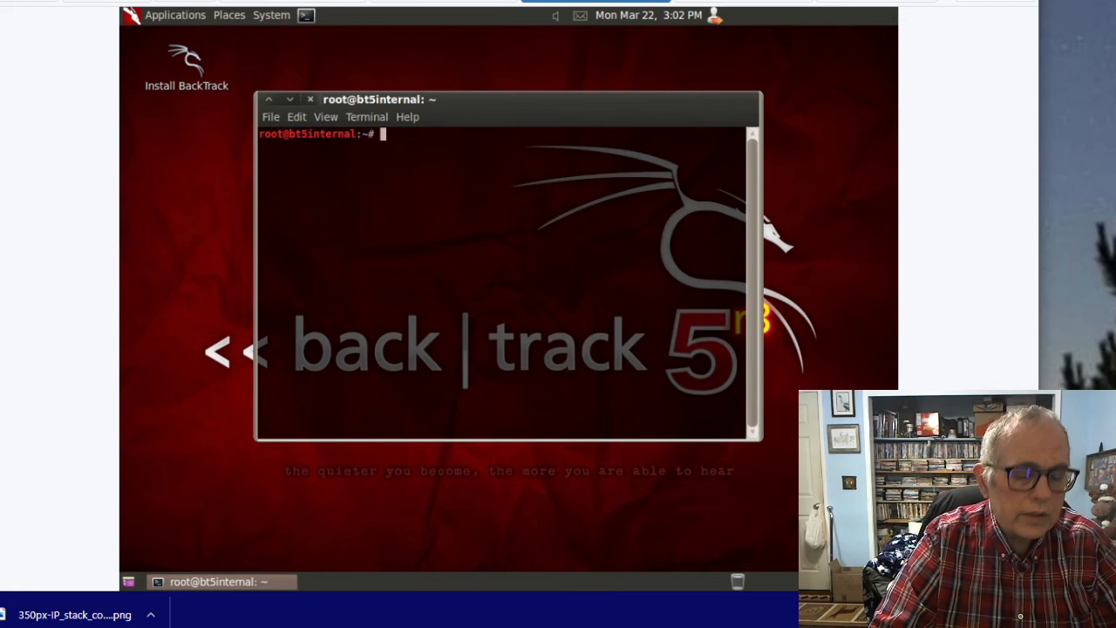
type("wh")
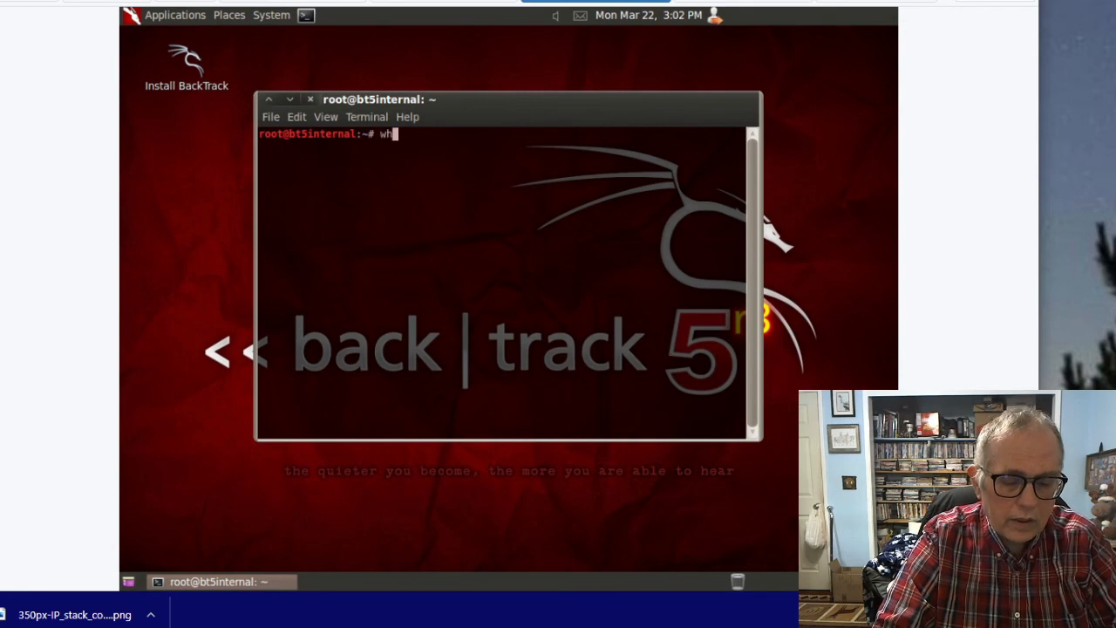
type("oami")
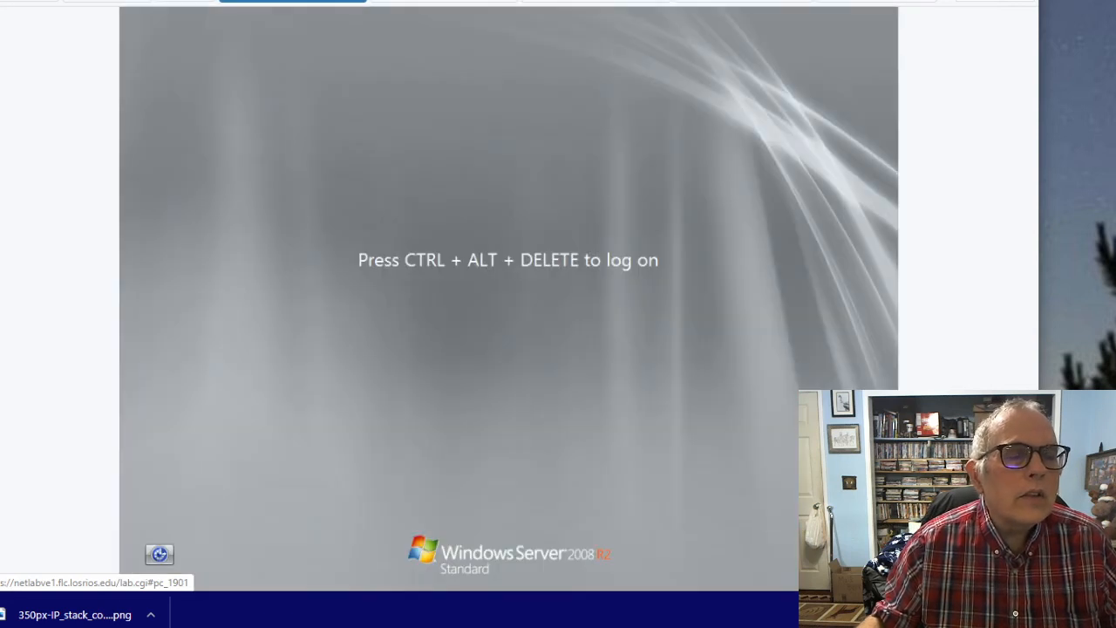
- Send Ctrl+Alt+Del to the Windows 2008 VM and sign in as Administrator
left_click(293, 3)
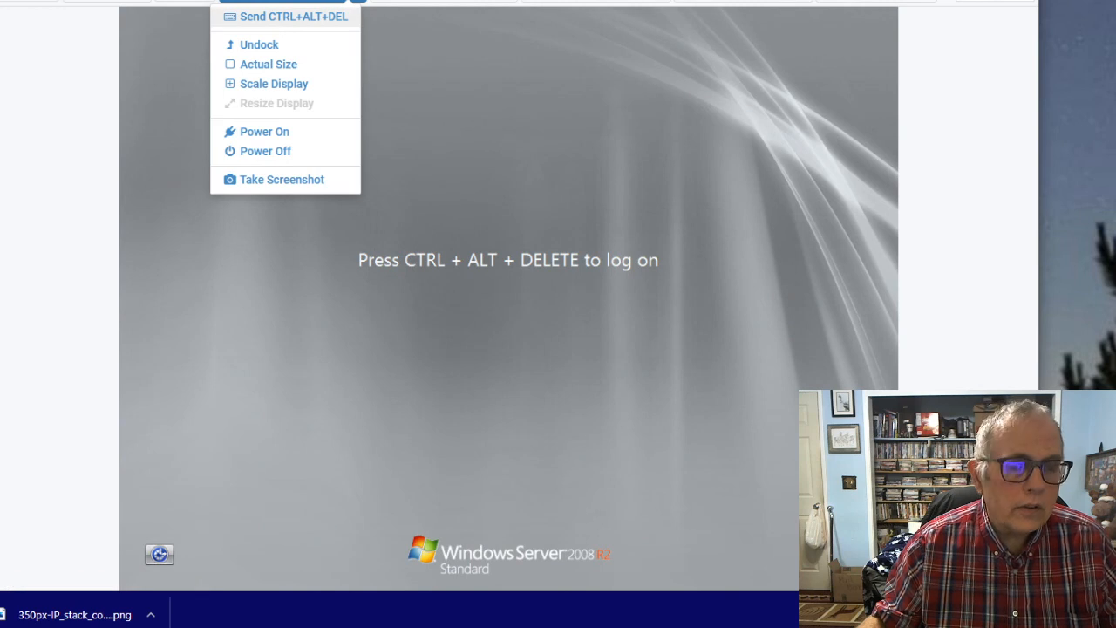
left_click(293, 15)
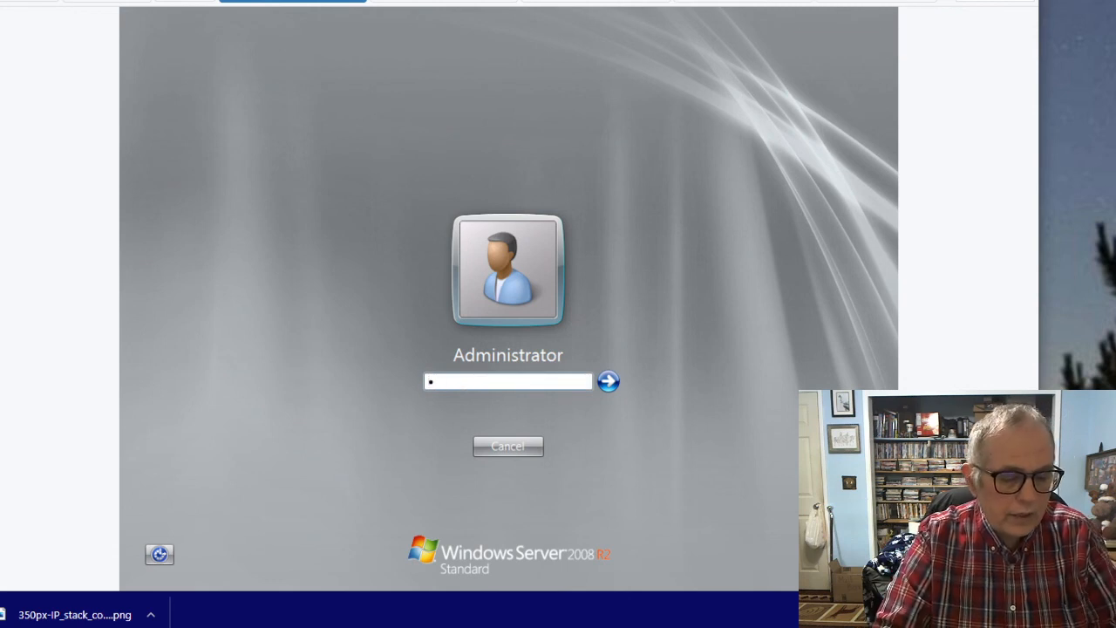
type("•")
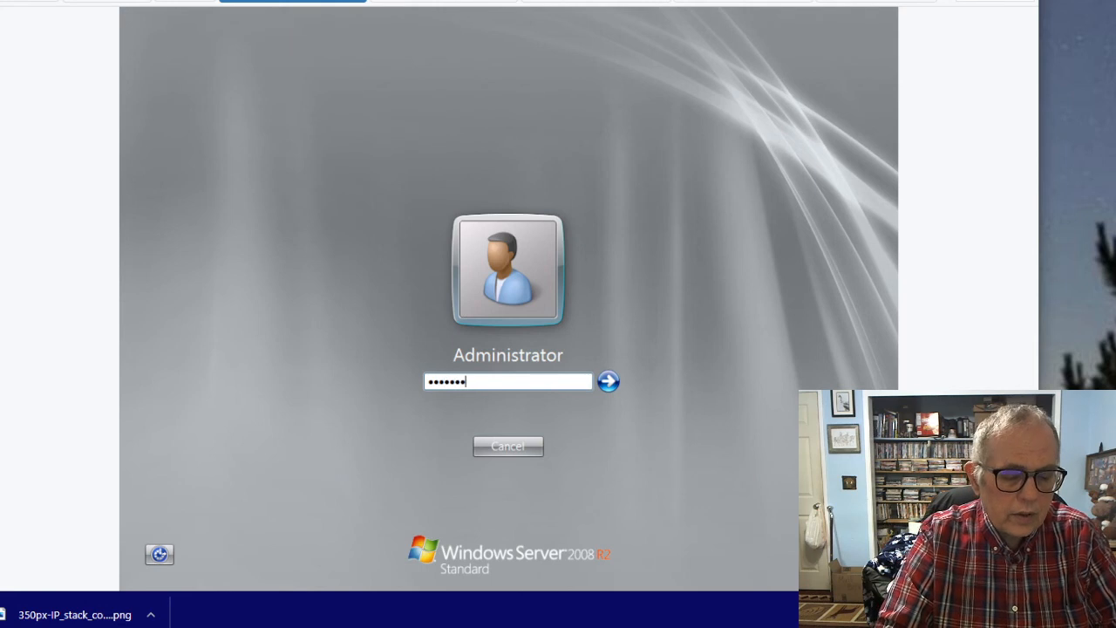
left_click(607, 380)
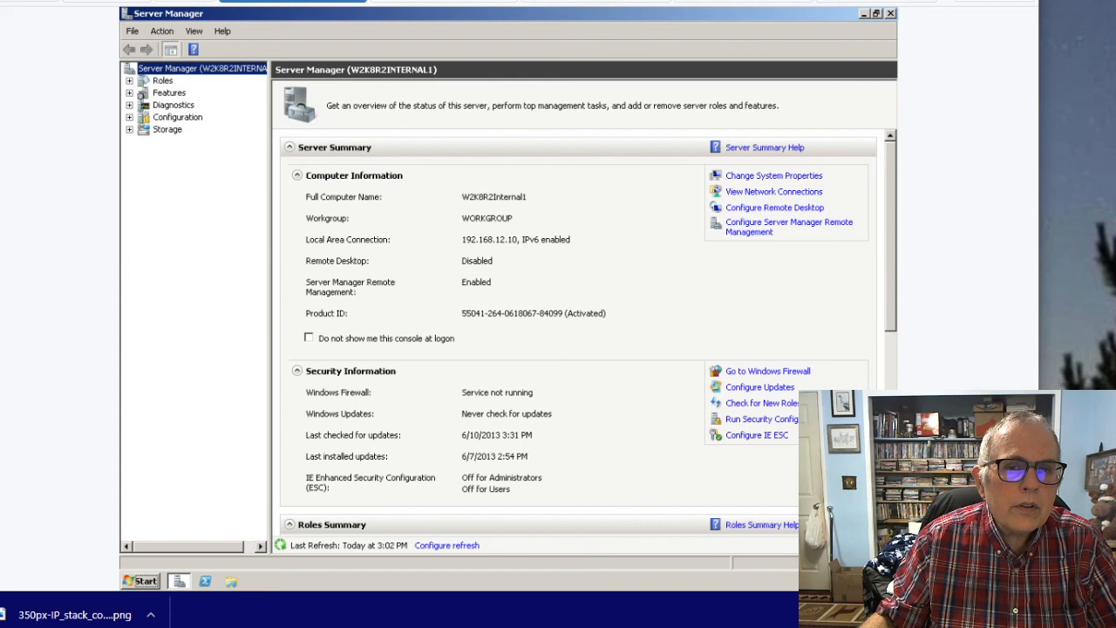
- Close Server Manager and start a Command Prompt from the Start menu's program list
left_click(889, 12)
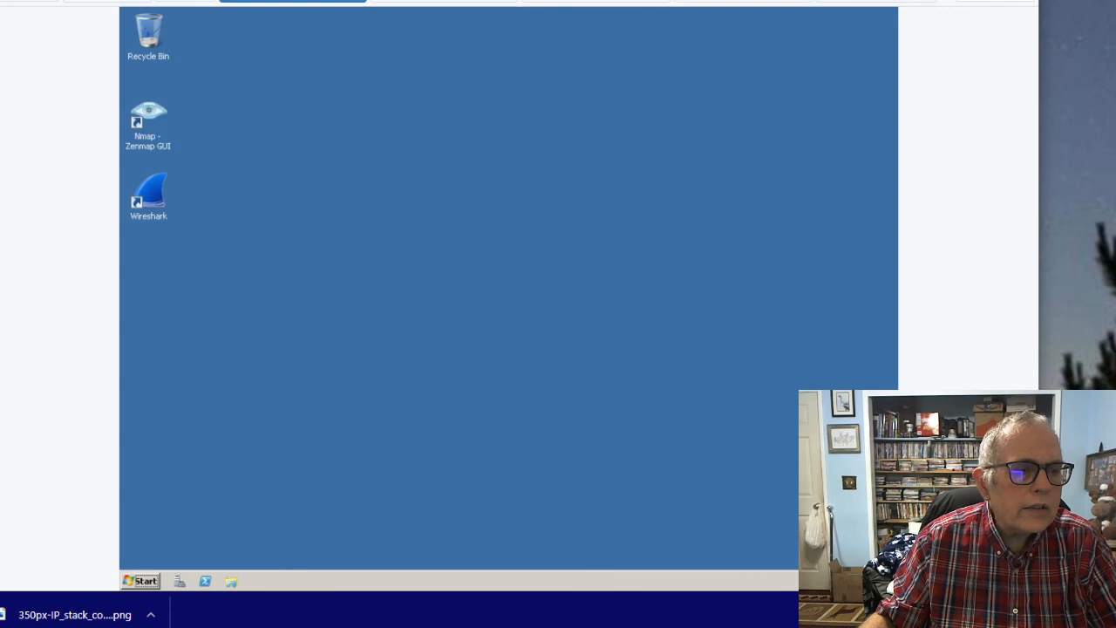
left_click(140, 580)
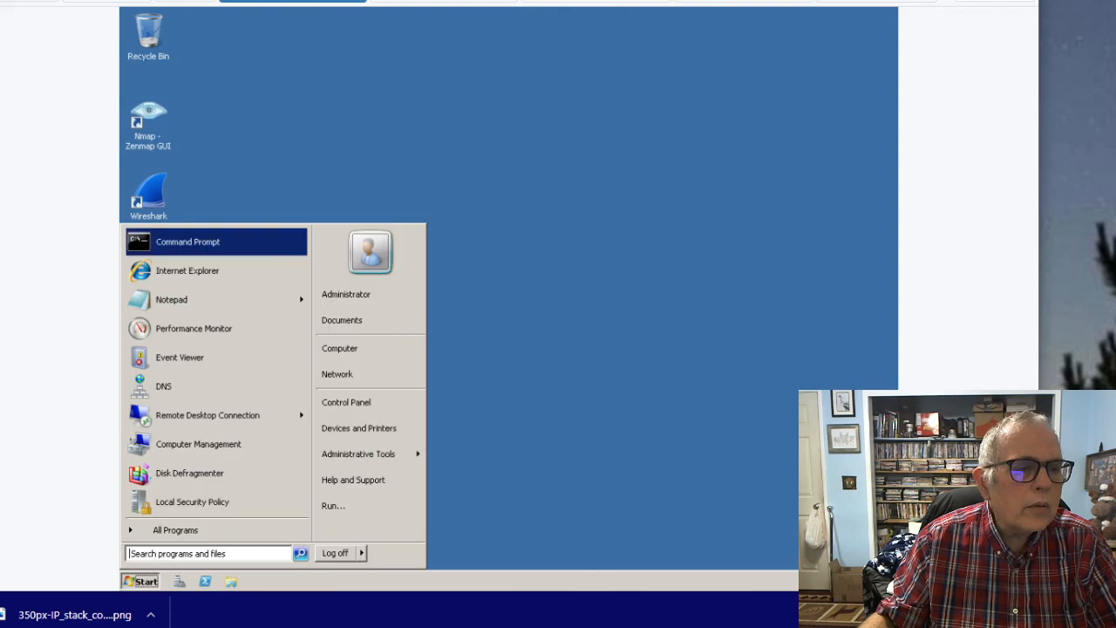
left_click(189, 240)
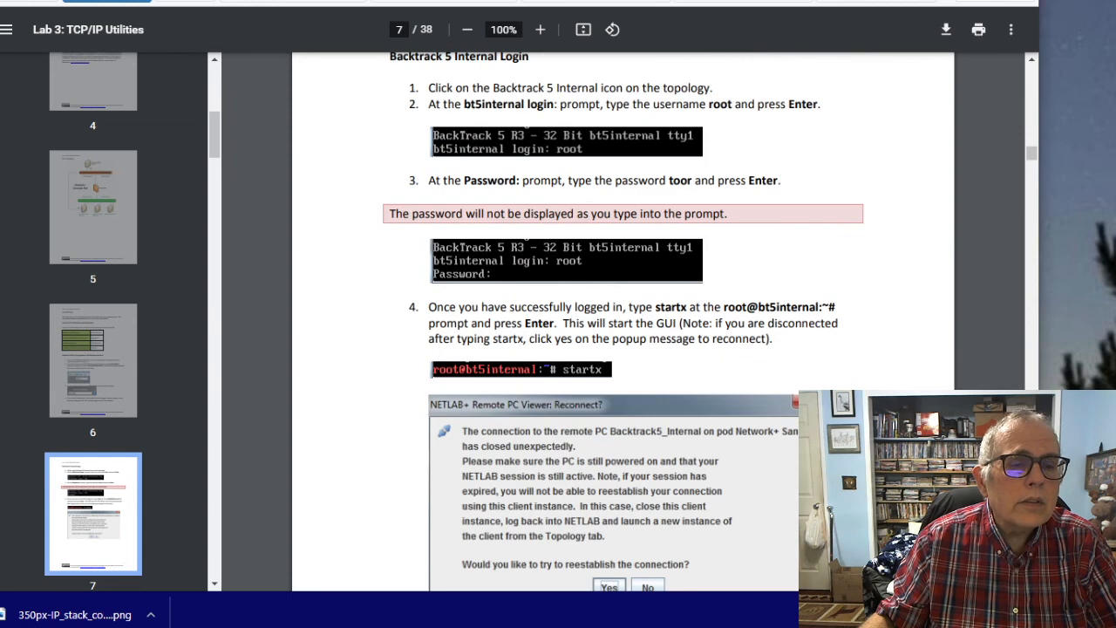
- Scroll the Lab 3 guide down to section 1.1 on gathering computer information
scroll("down", 3)
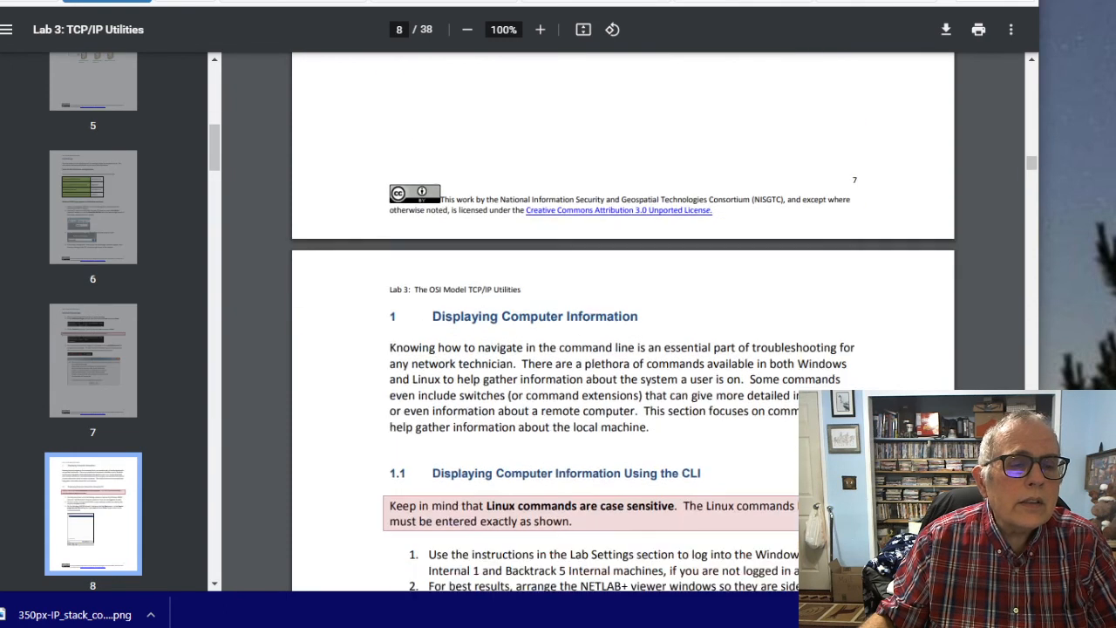
scroll("down", 3)
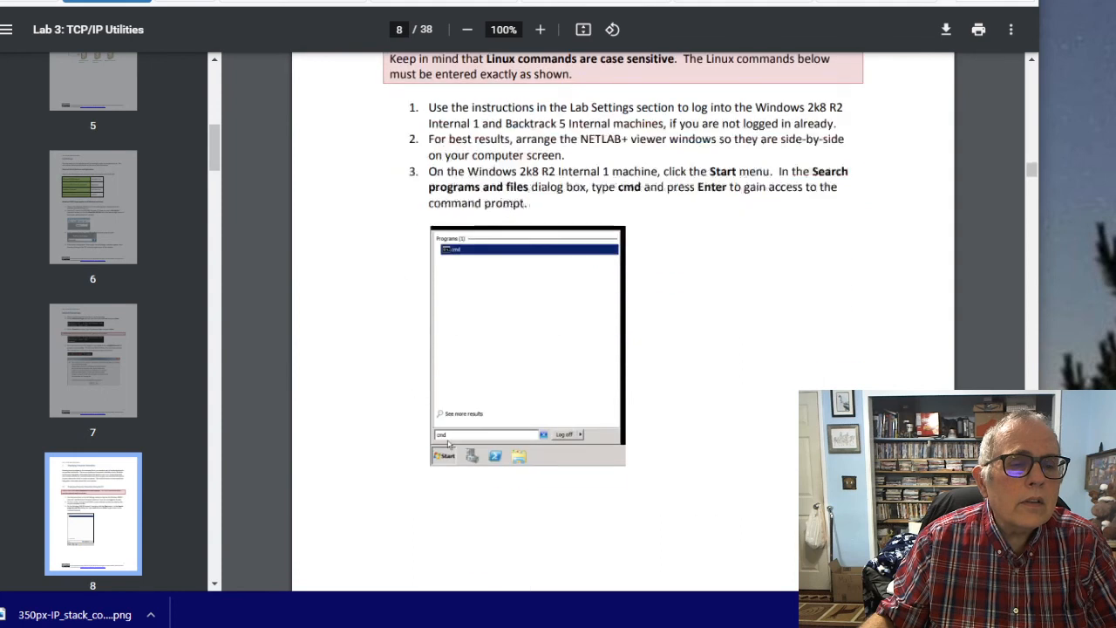
scroll("down", 3)
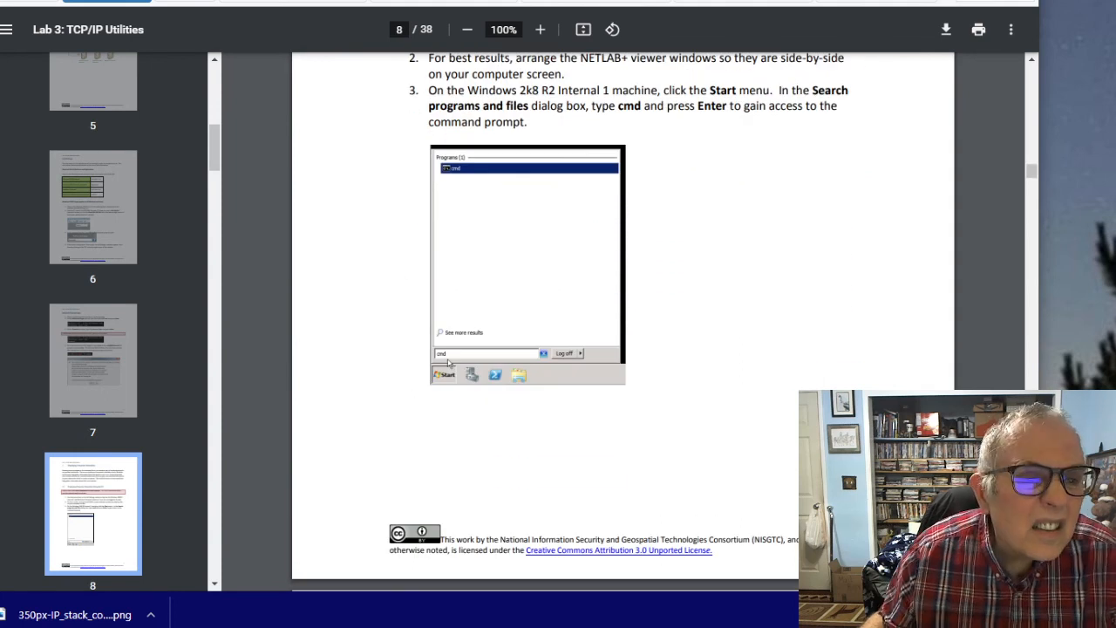
scroll("down", 3)
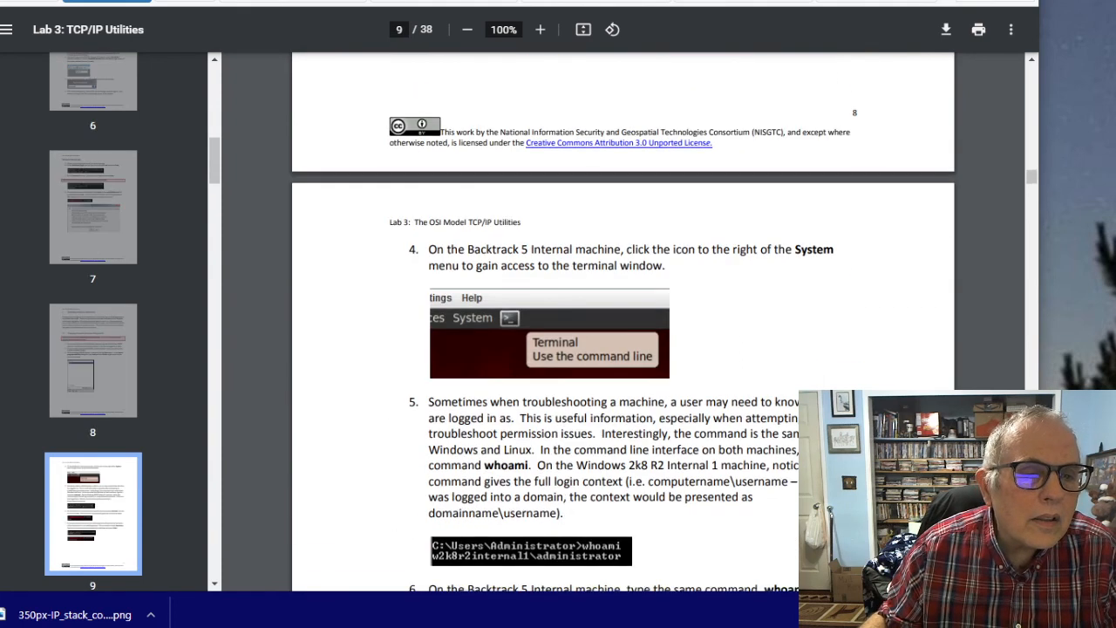
scroll("down", 3)
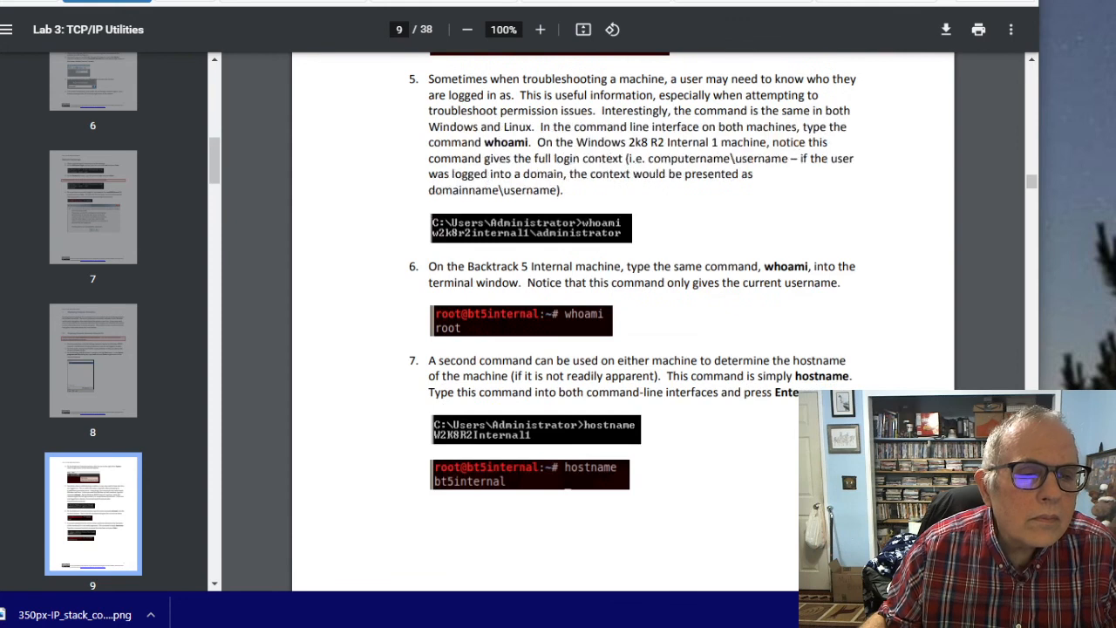
scroll("down", 3)
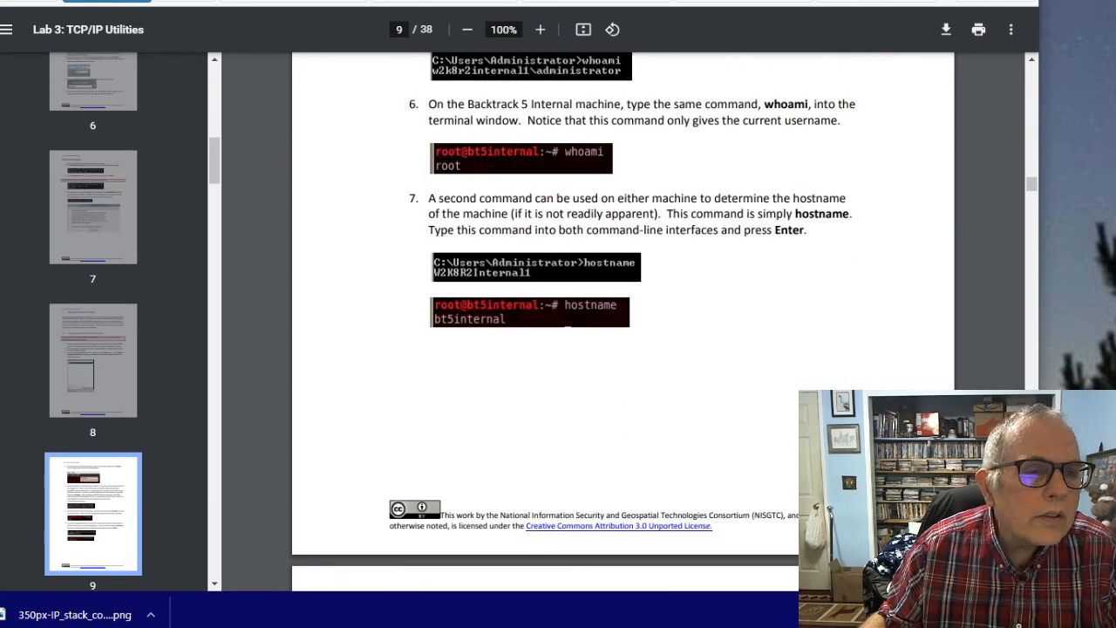
- Begin the hostname command in the BackTrack 5 terminal and review the guide's next steps
left_click(227, 582)
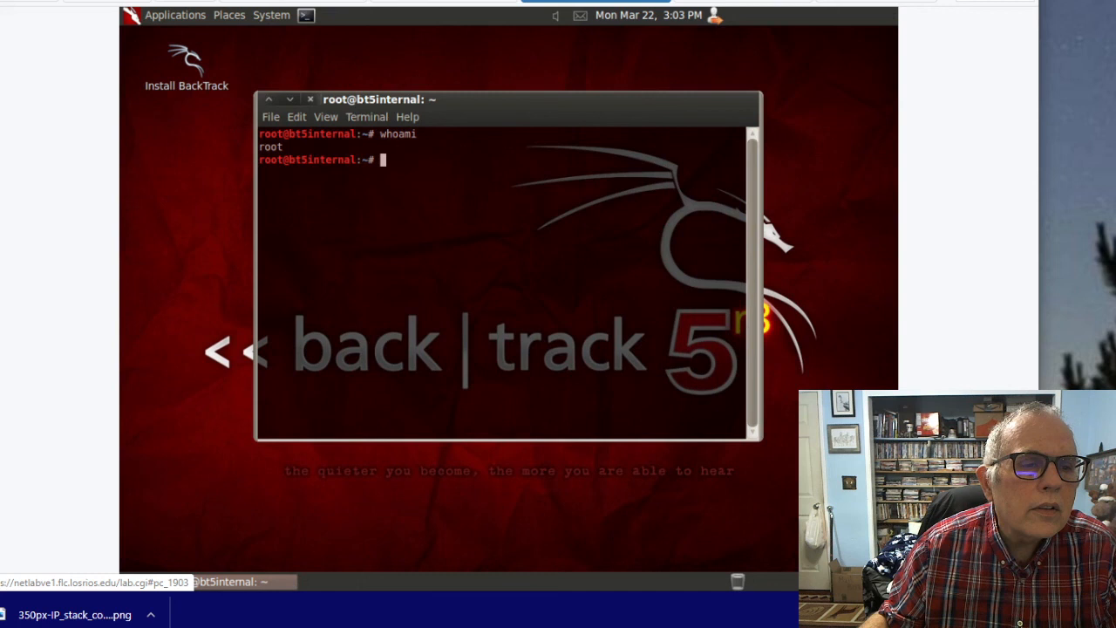
type("h")
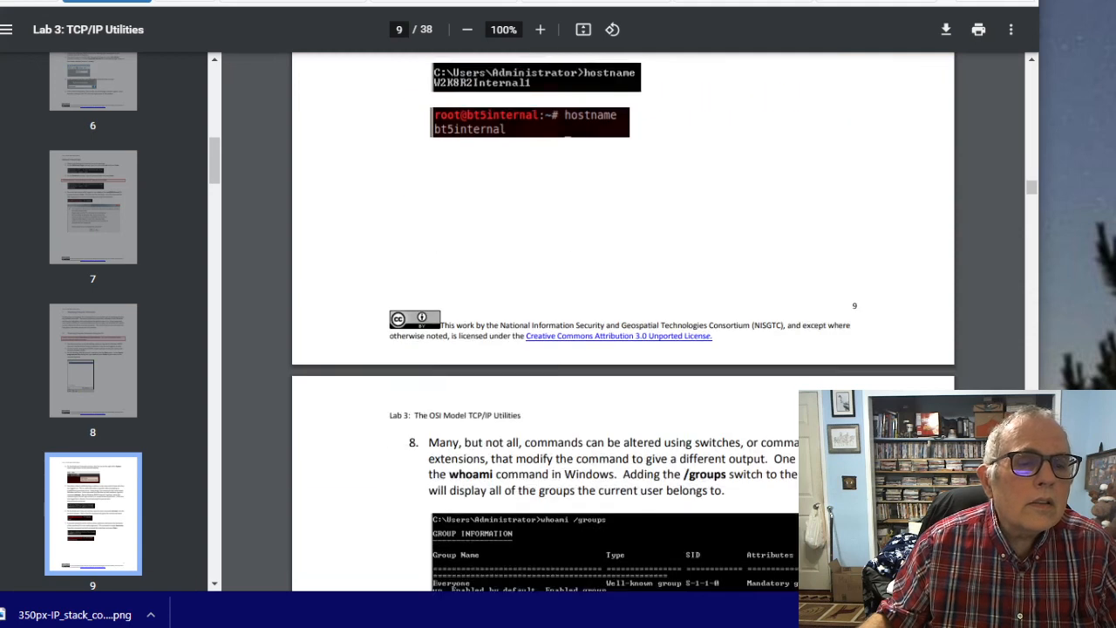
scroll("down", 3)
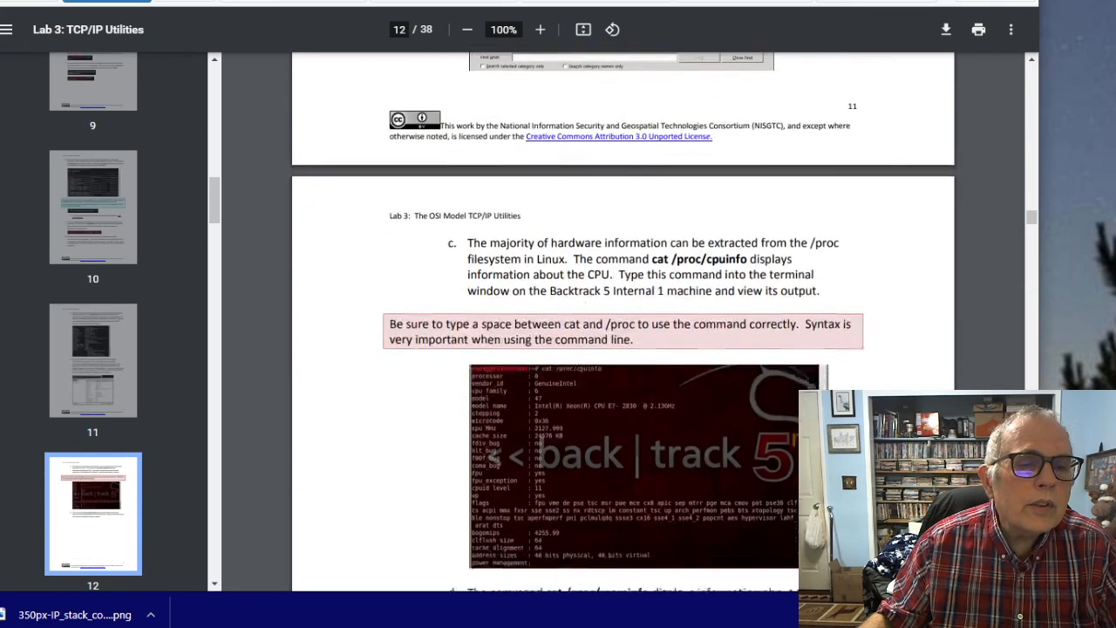
scroll("down", 3)
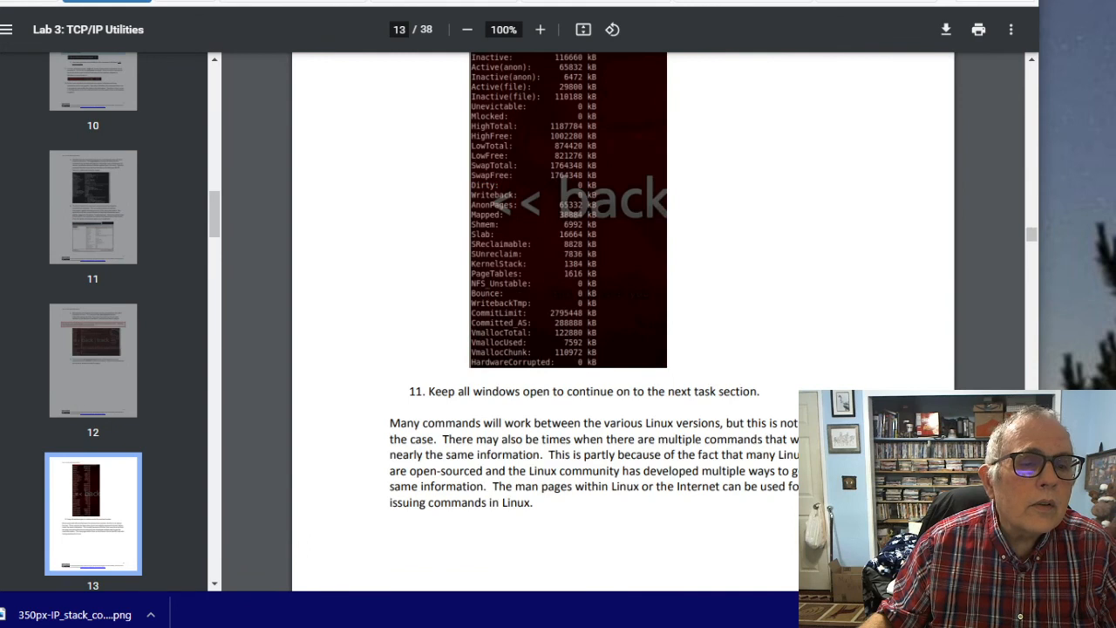
scroll("down", 3)
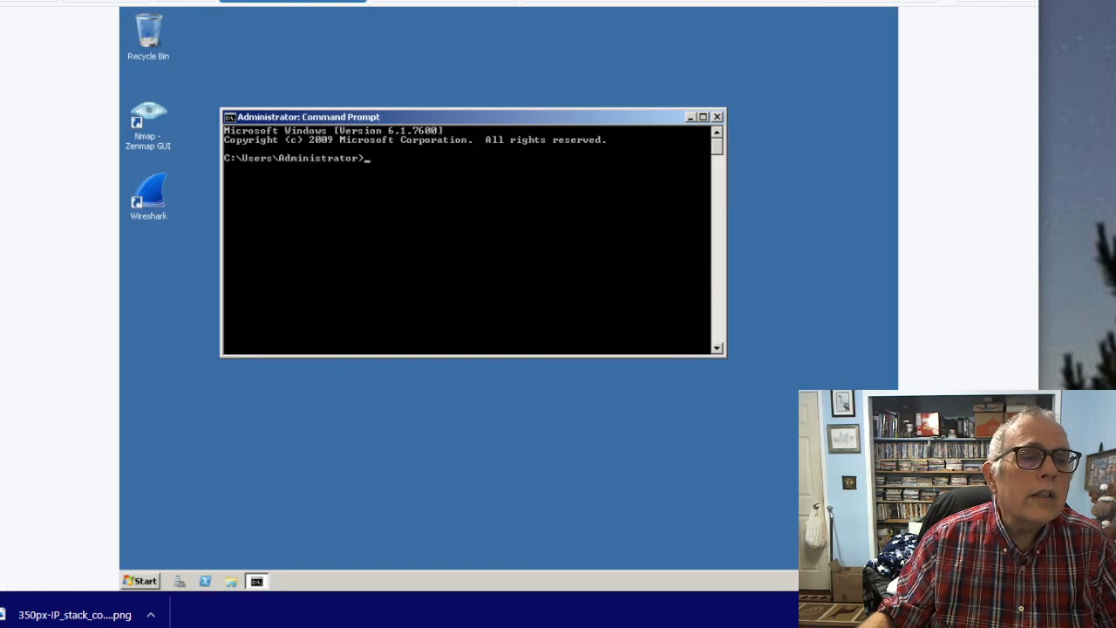
- Enter ipconfig at the Administrator command prompt and review the guide's IP-information pages
type("ip")
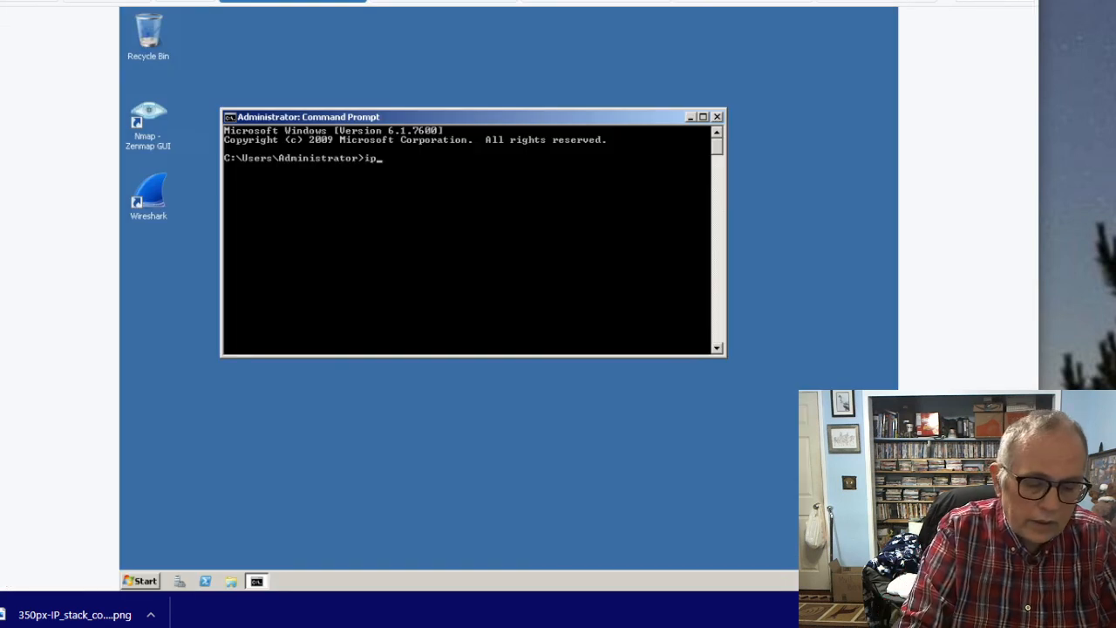
type("config")
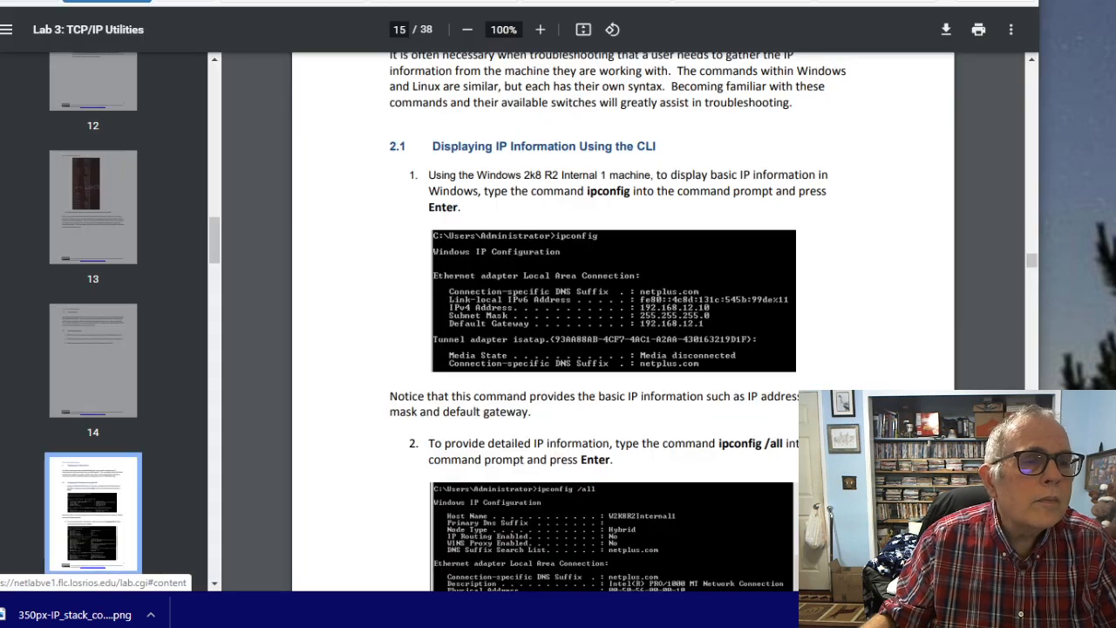
scroll("down", 3)
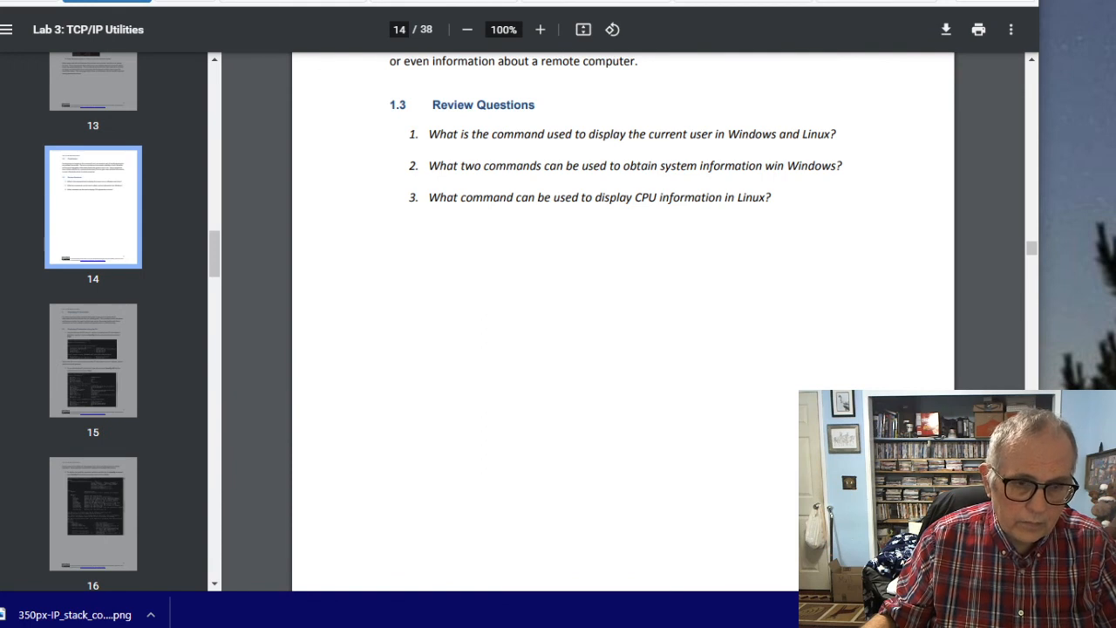
scroll("up", 3)
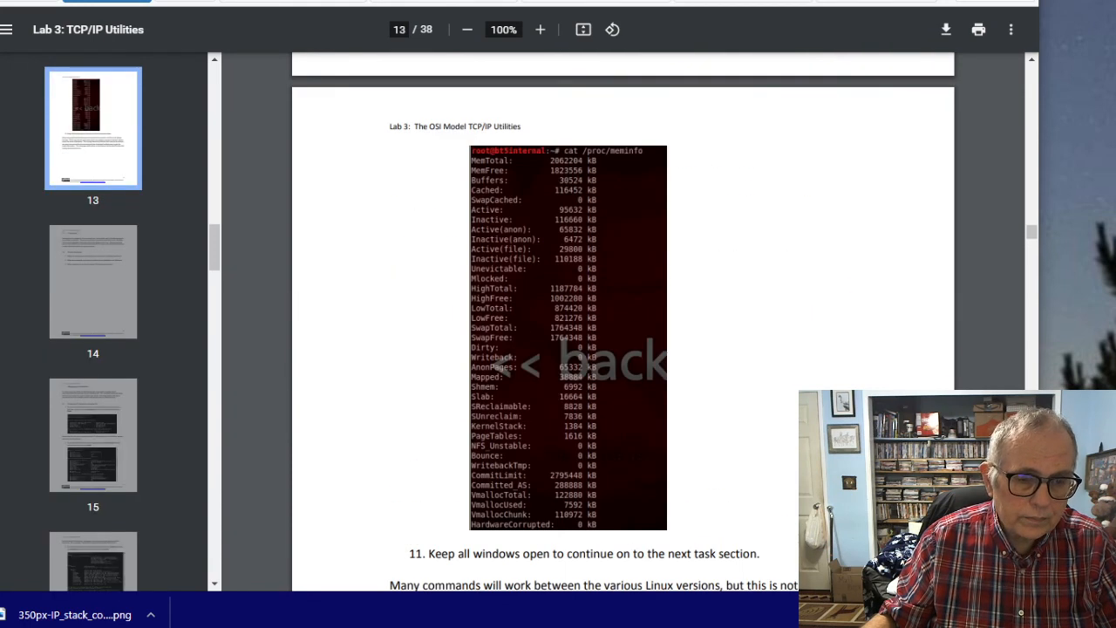